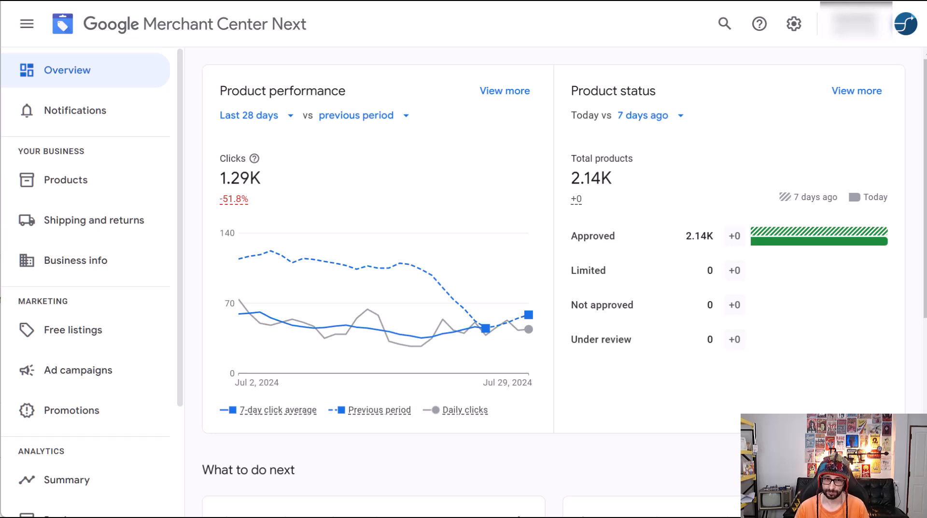
pyautogui.moveTo(838, 123)
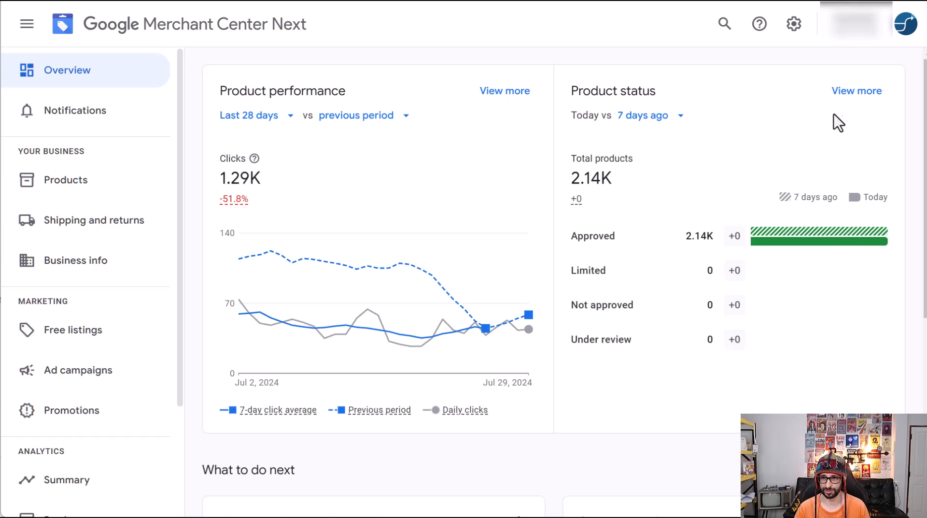
pyautogui.moveTo(793, 25)
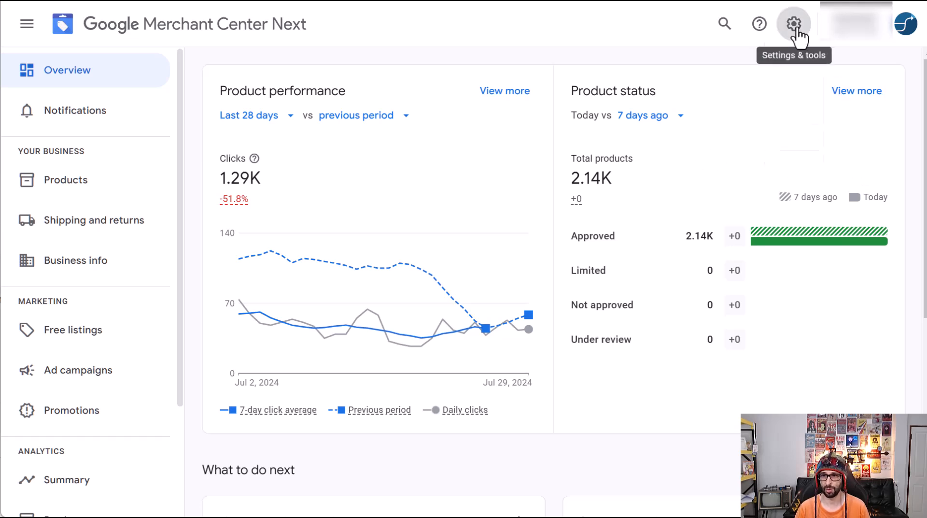
# Step: Look over the UK product source details from the Data sources list, then close them
pyautogui.click(794, 24)
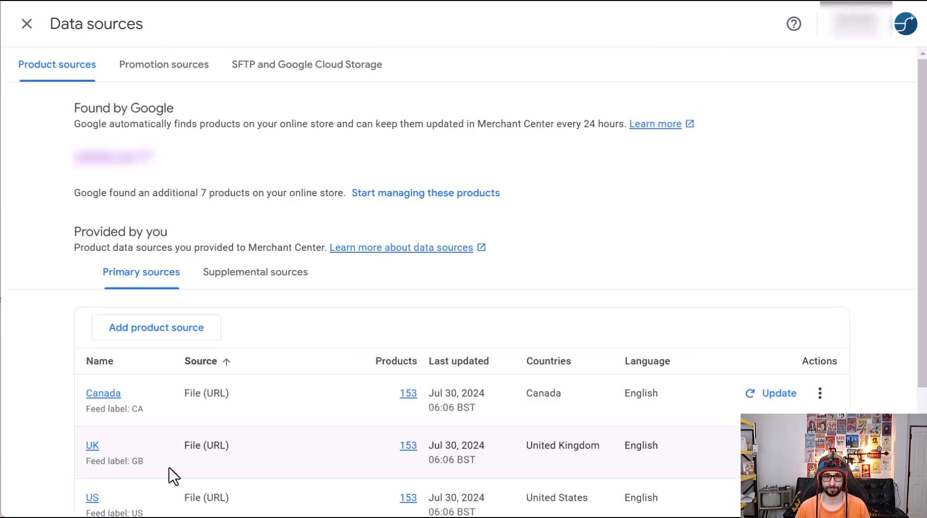
pyautogui.click(93, 445)
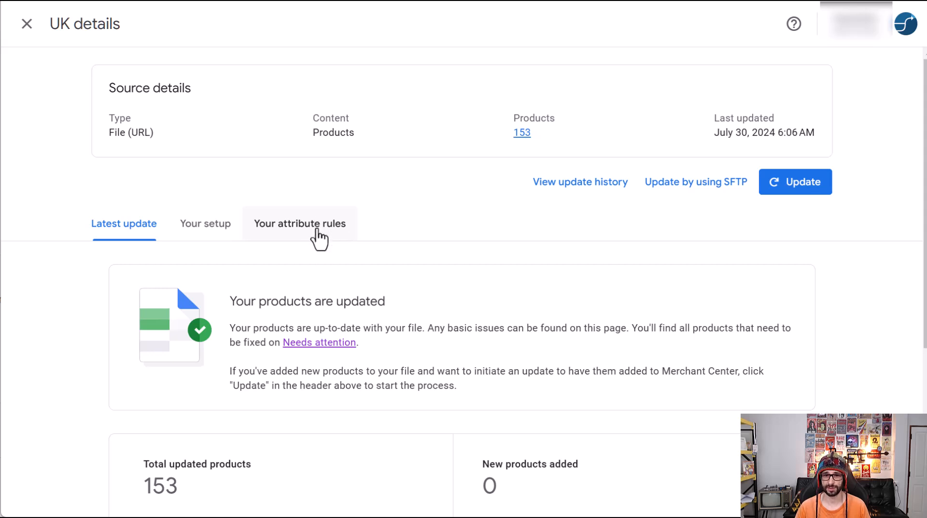
pyautogui.moveTo(27, 24)
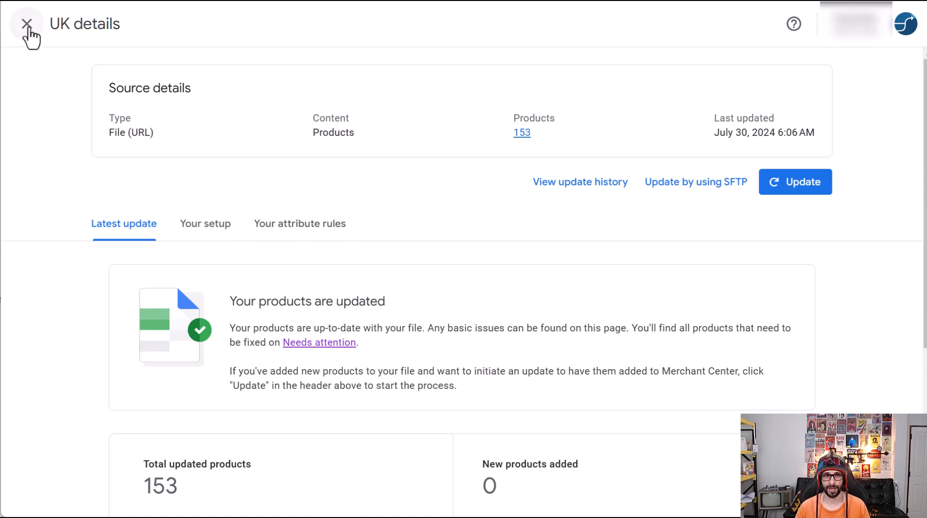
pyautogui.click(27, 25)
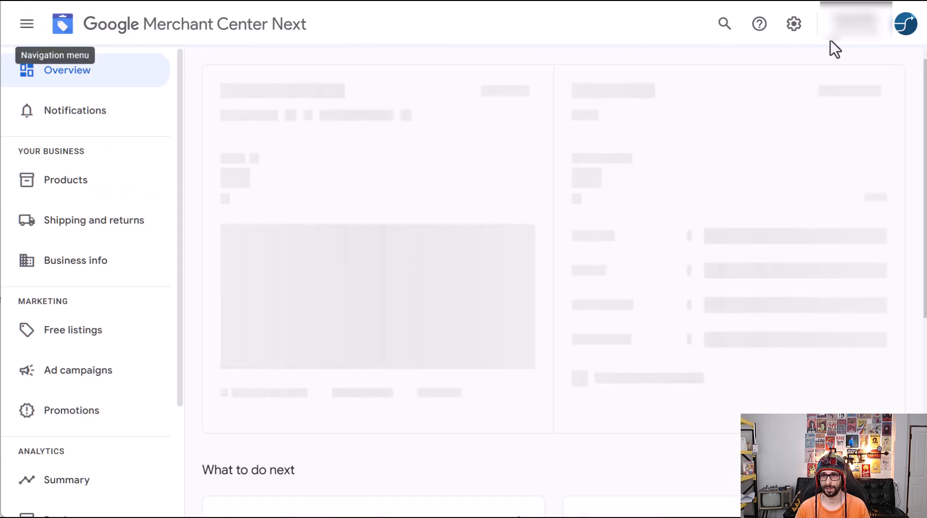
# Step: Review the available and enabled add-ons under Settings and tools, then leave the add-ons page
pyautogui.click(794, 25)
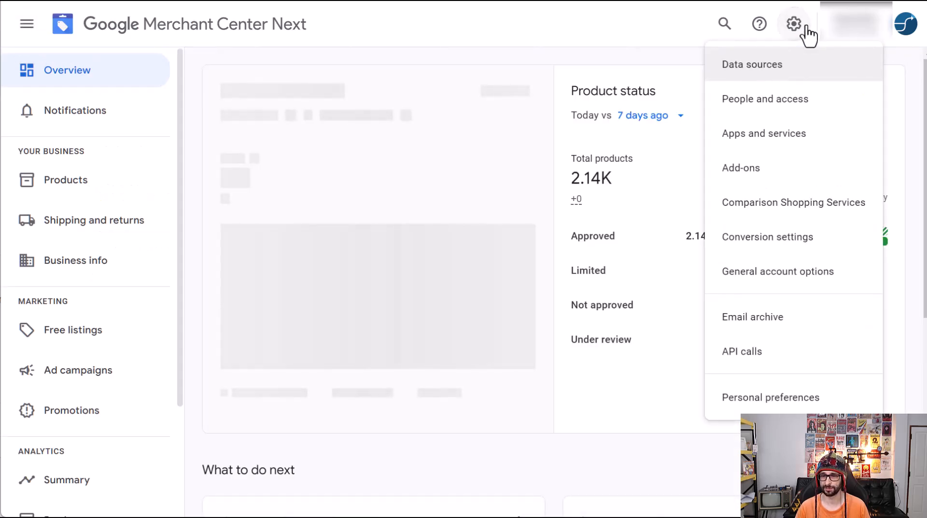
pyautogui.click(741, 167)
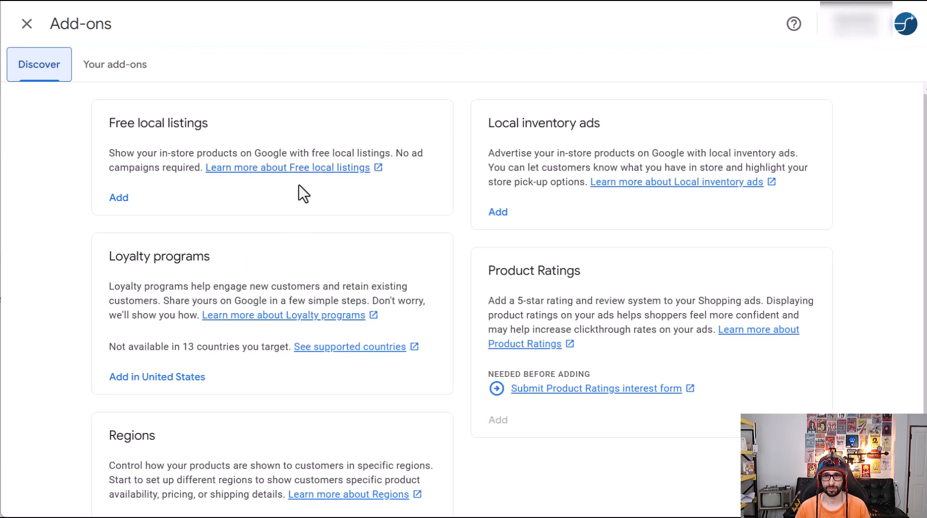
pyautogui.moveTo(178, 80)
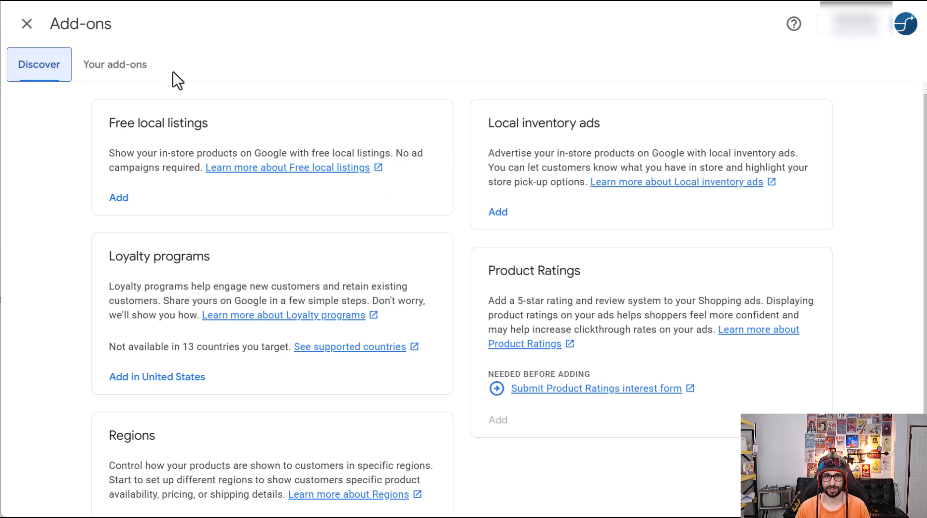
pyautogui.click(115, 64)
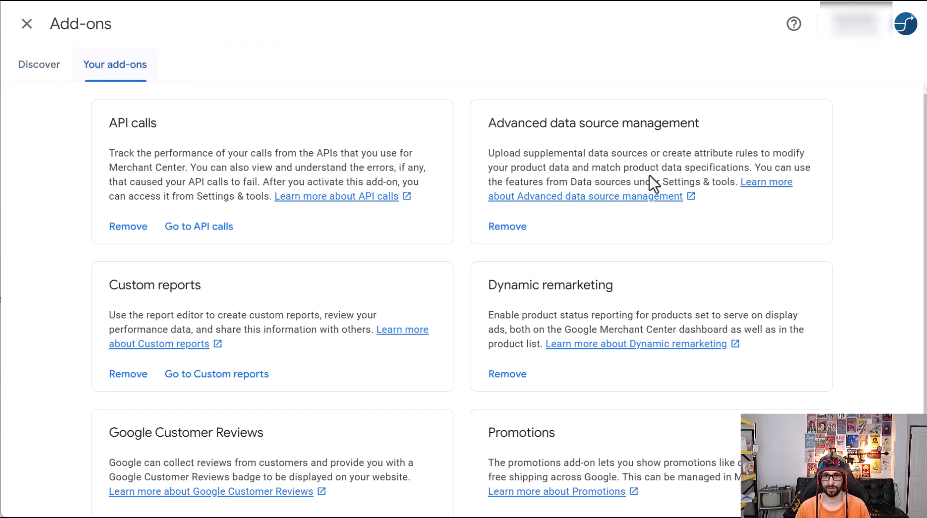
pyautogui.moveTo(618, 124)
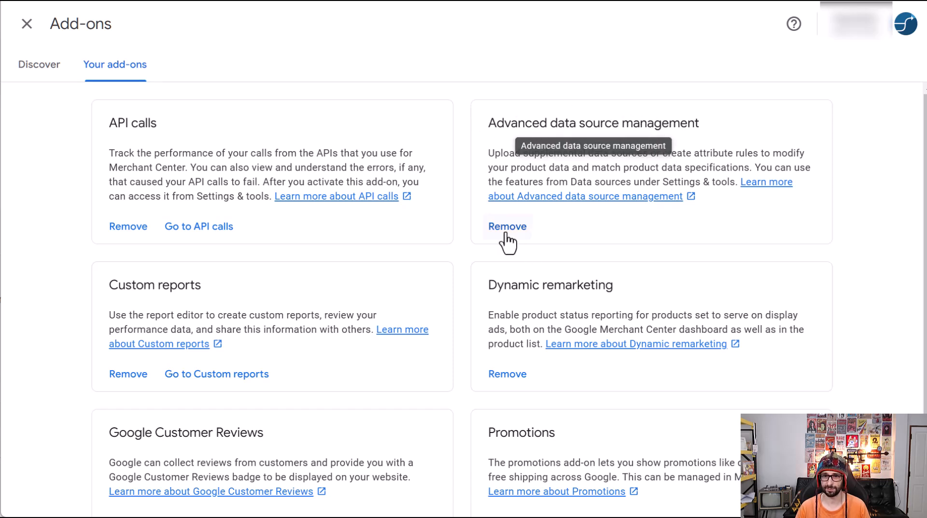
pyautogui.click(38, 63)
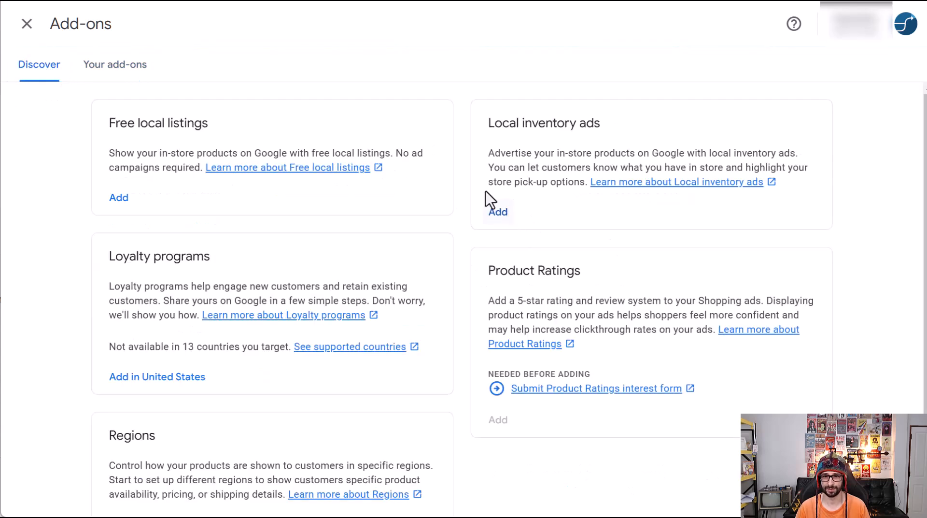
pyautogui.moveTo(145, 30)
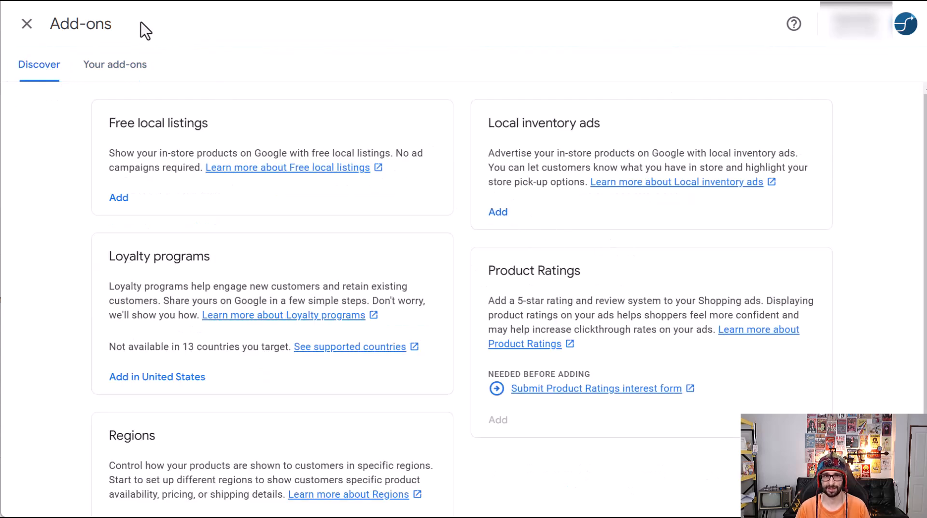
pyautogui.click(27, 24)
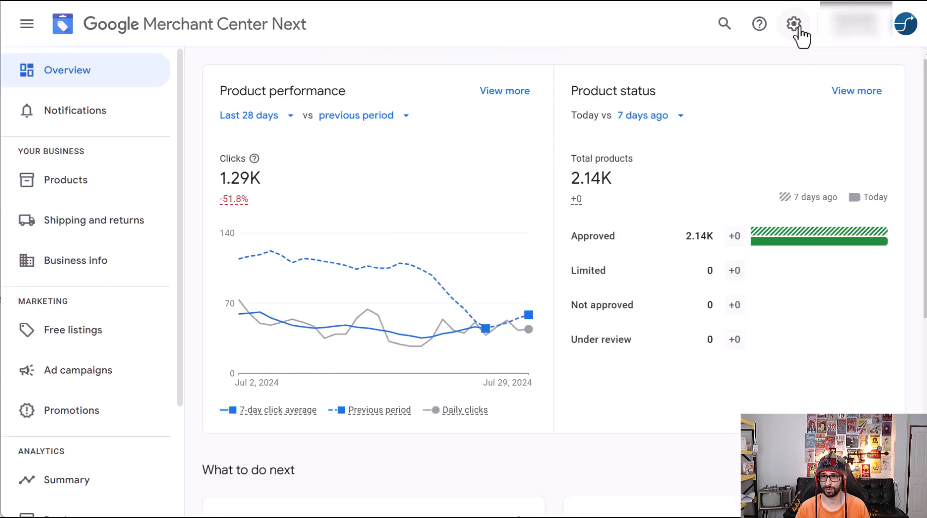
# Step: Start a new attribute rule on the UK source and filter the attribute search to 'det'
pyautogui.click(794, 24)
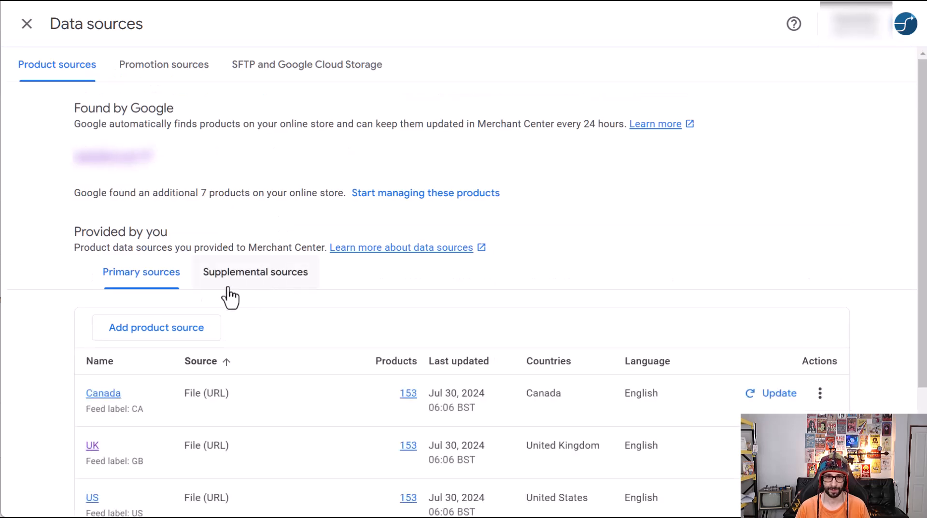
pyautogui.click(93, 446)
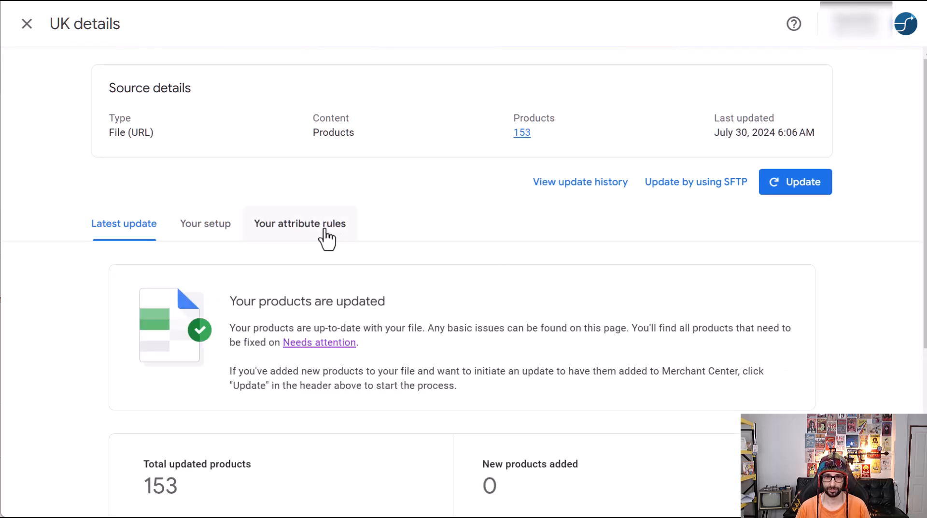
pyautogui.click(300, 223)
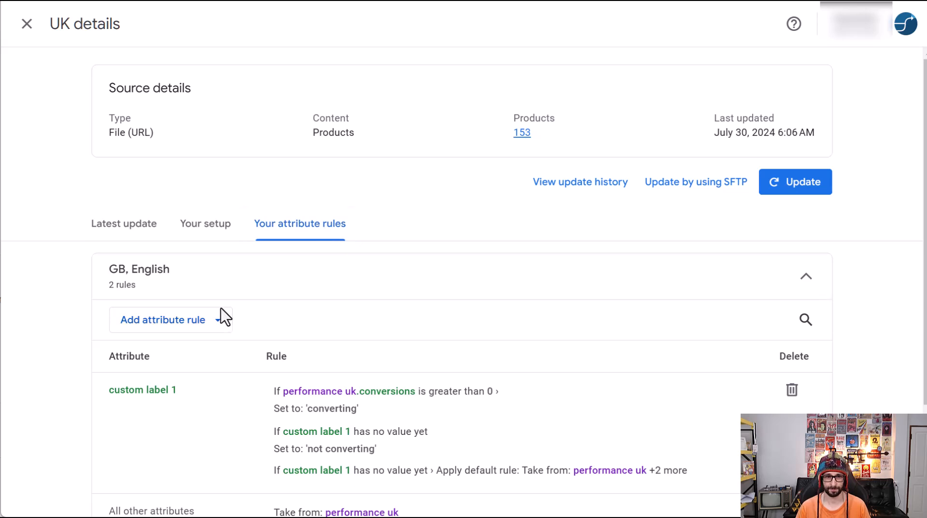
pyautogui.click(162, 320)
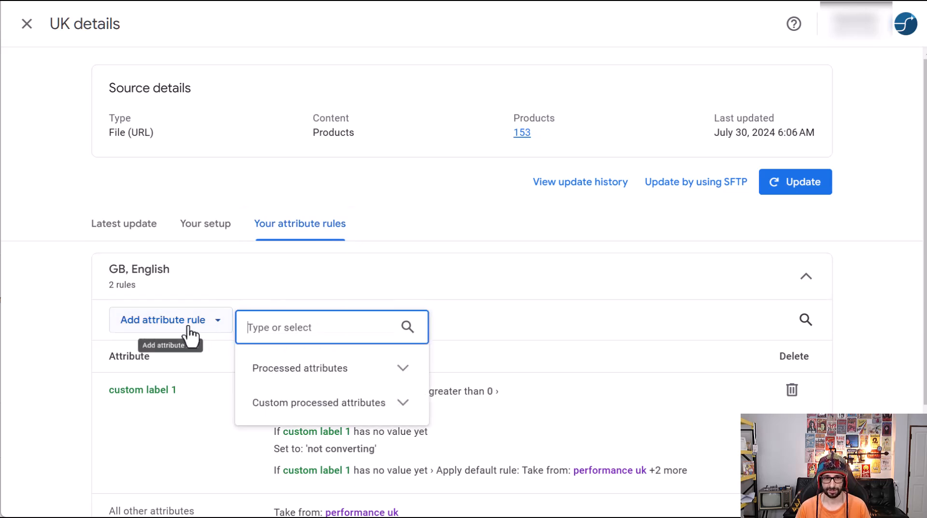
pyautogui.moveTo(325, 327)
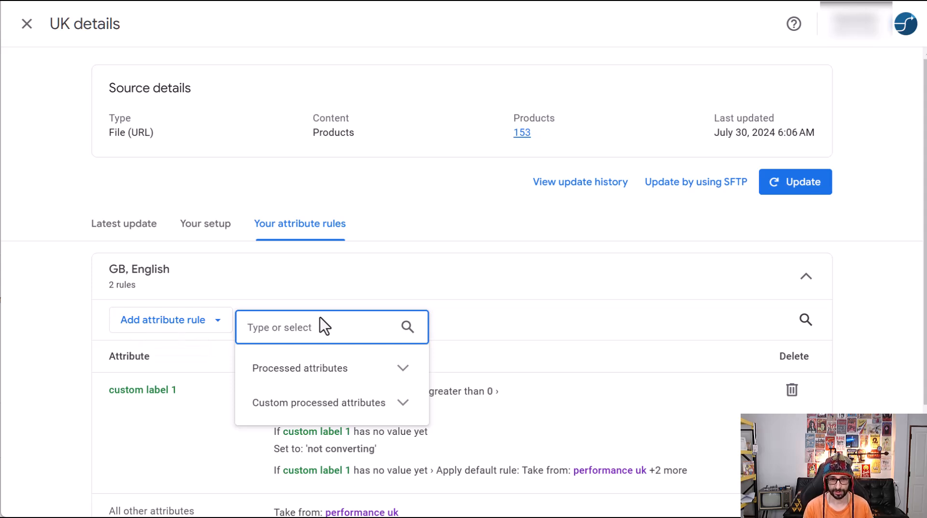
pyautogui.write('det')
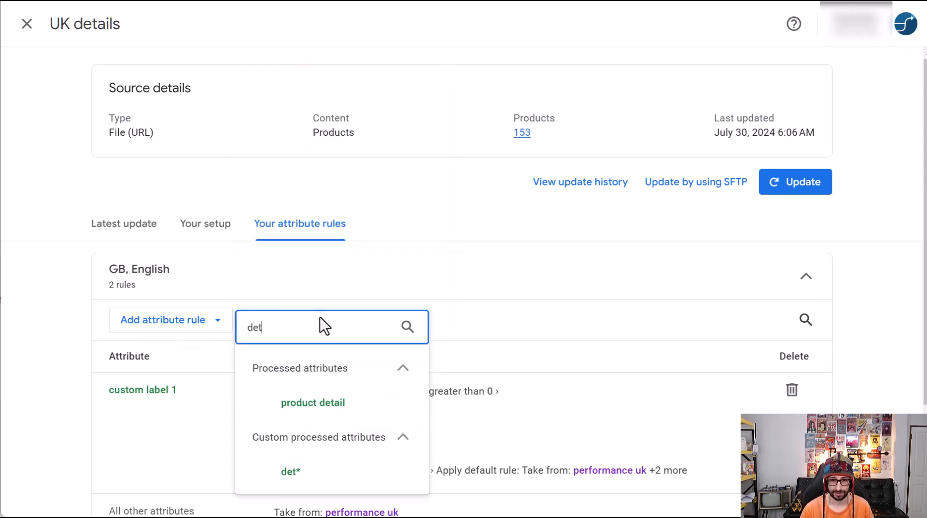
pyautogui.moveTo(313, 402)
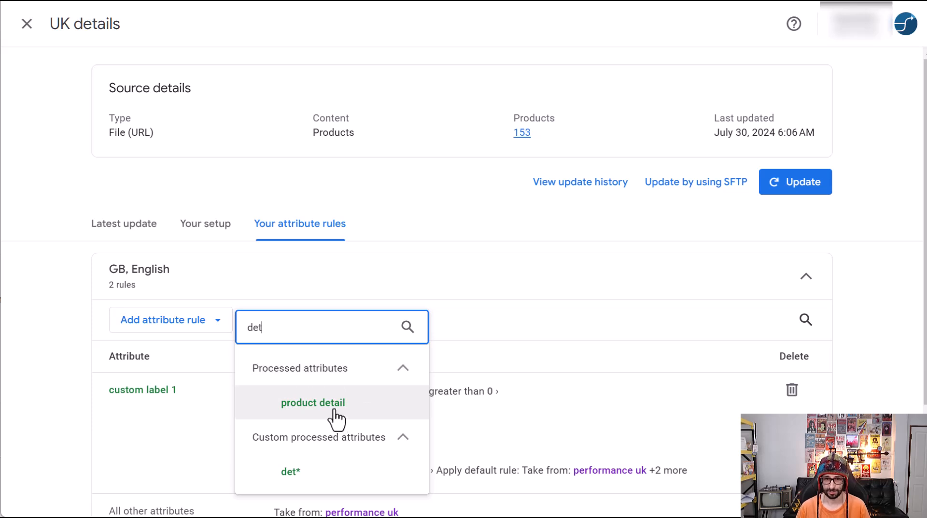
# Step: Pick the product detail attribute, cancel the Set to rule and begin a clear-attribute modification
pyautogui.click(313, 402)
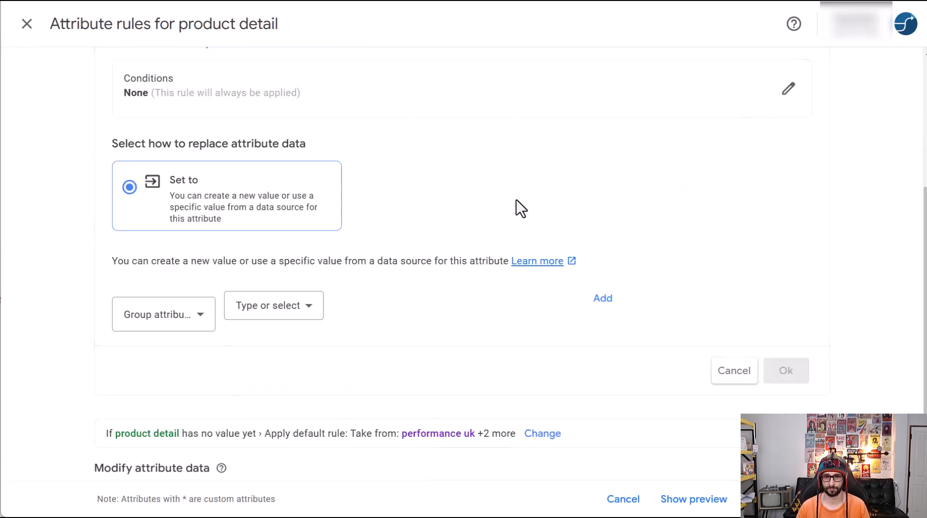
pyautogui.scroll(3)
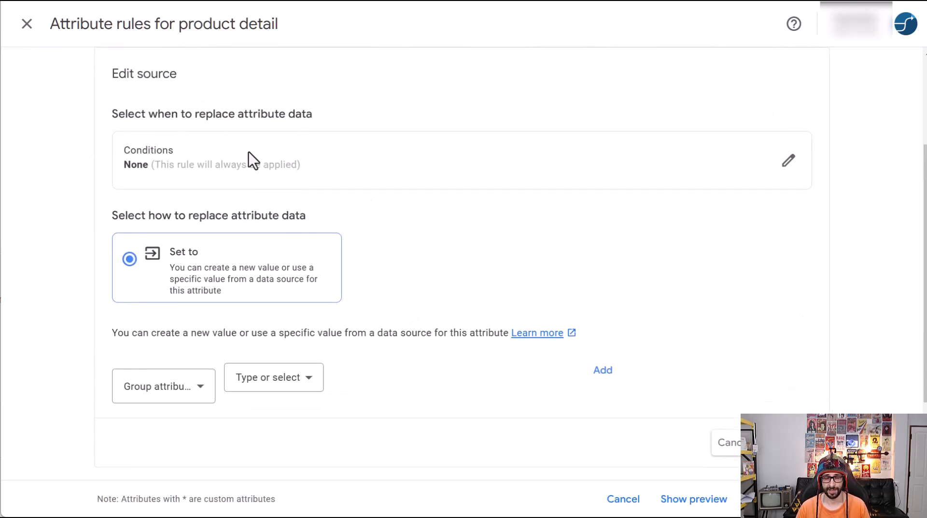
pyautogui.scroll(-3)
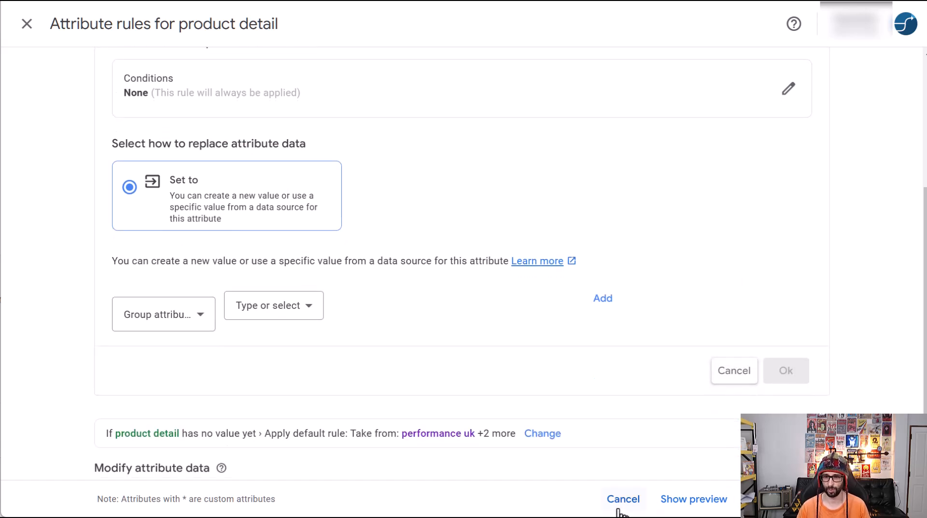
pyautogui.moveTo(649, 303)
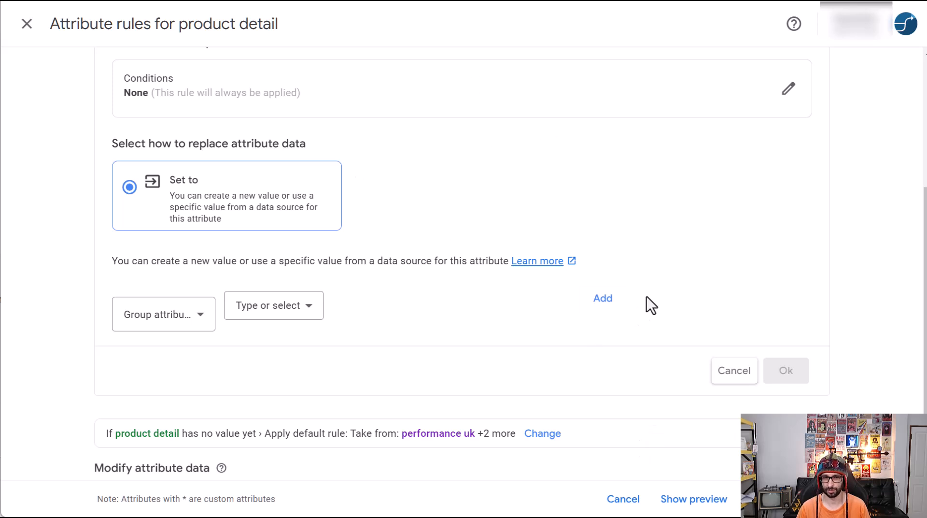
pyautogui.click(734, 370)
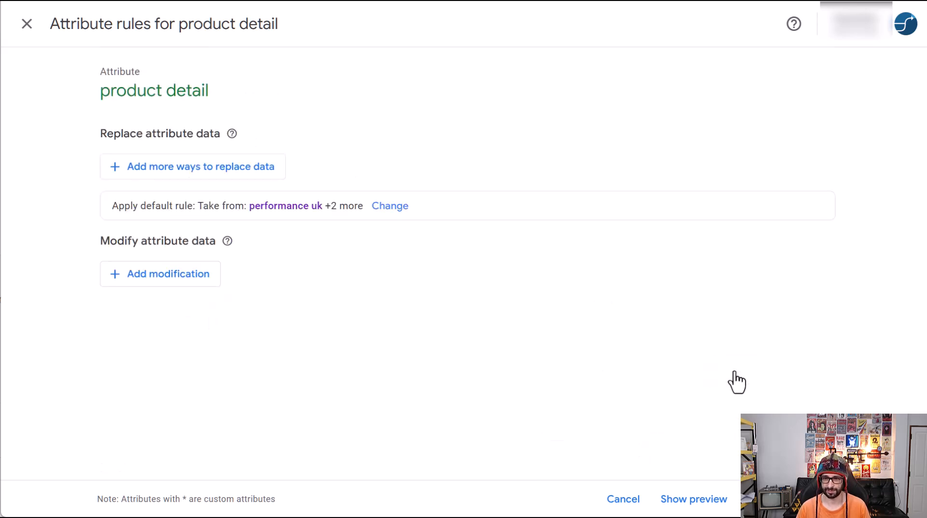
pyautogui.click(168, 274)
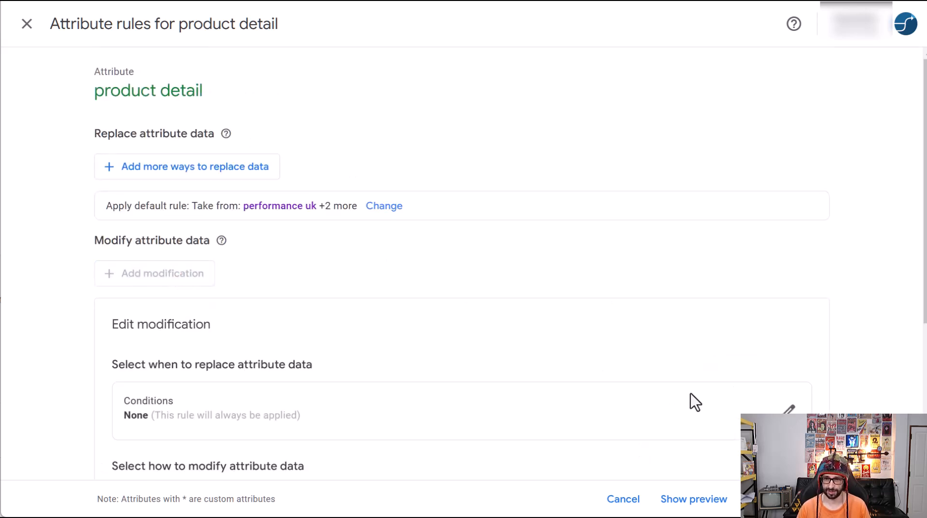
pyautogui.scroll(-3)
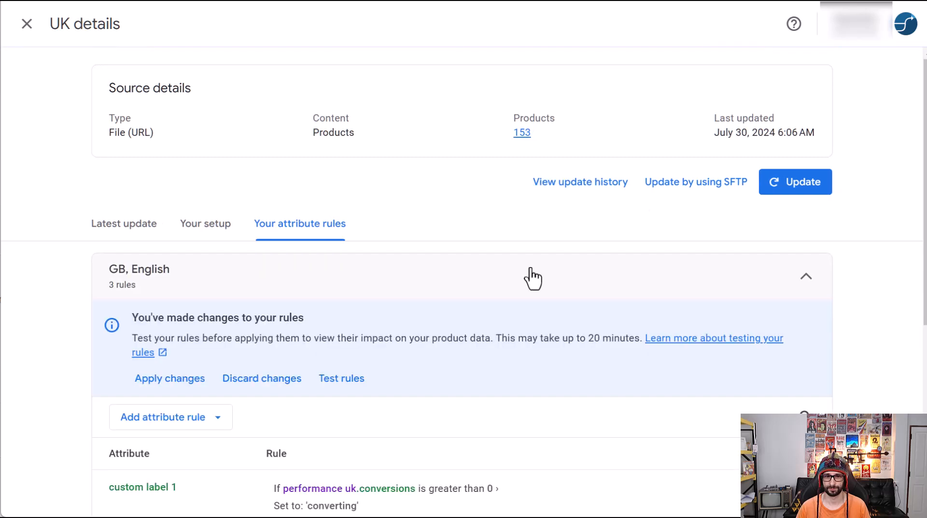
pyautogui.moveTo(170, 384)
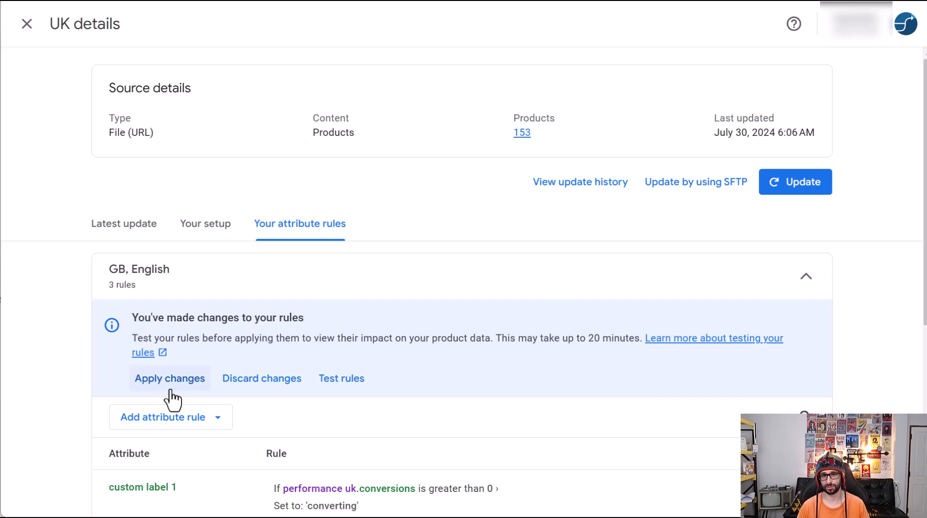
pyautogui.moveTo(231, 404)
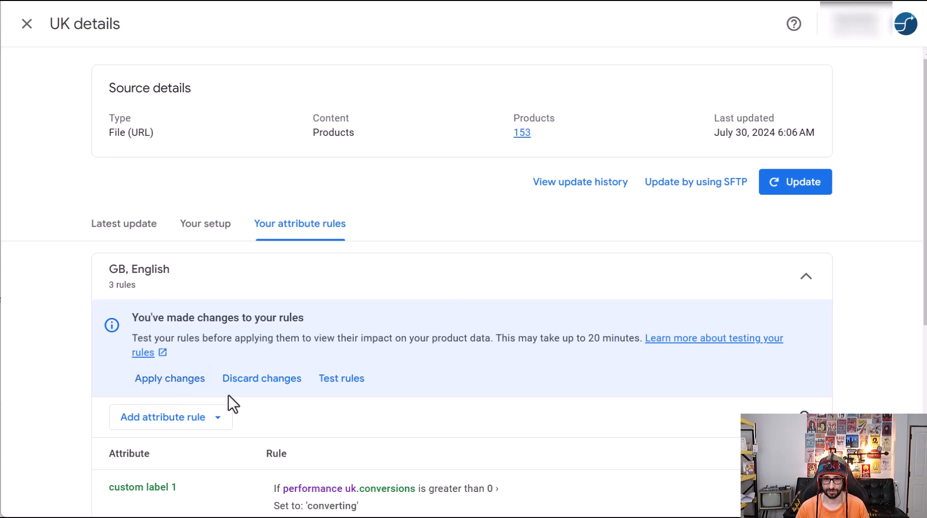
pyautogui.moveTo(539, 373)
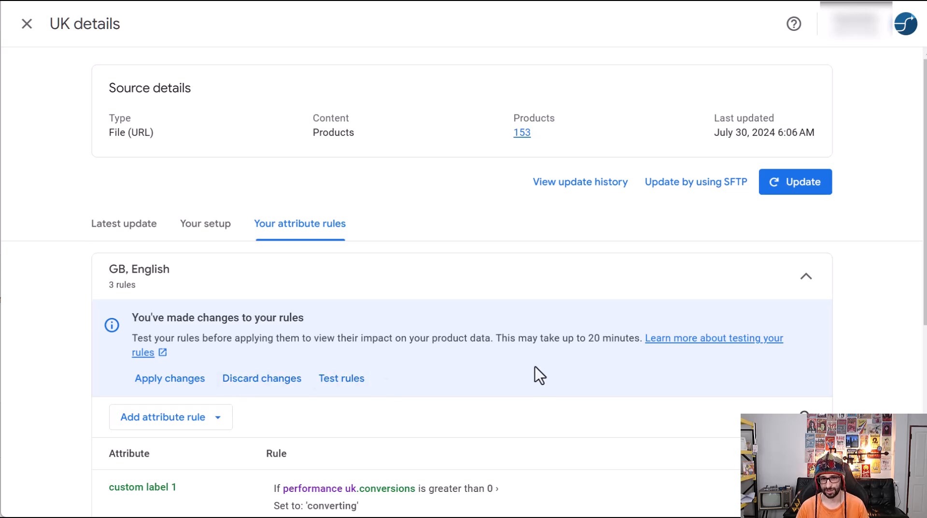
# Step: Discard the pending product detail rule and close the UK source details page
pyautogui.scroll(-3)
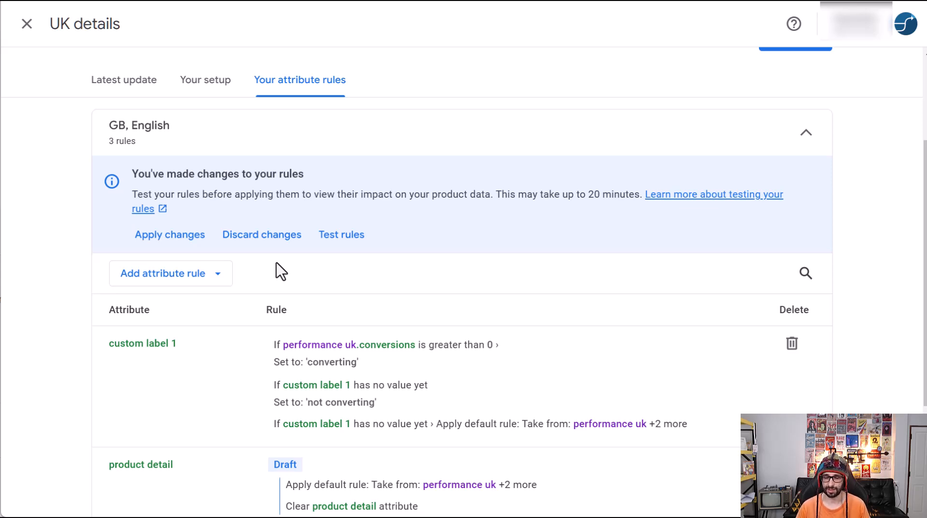
pyautogui.moveTo(255, 194)
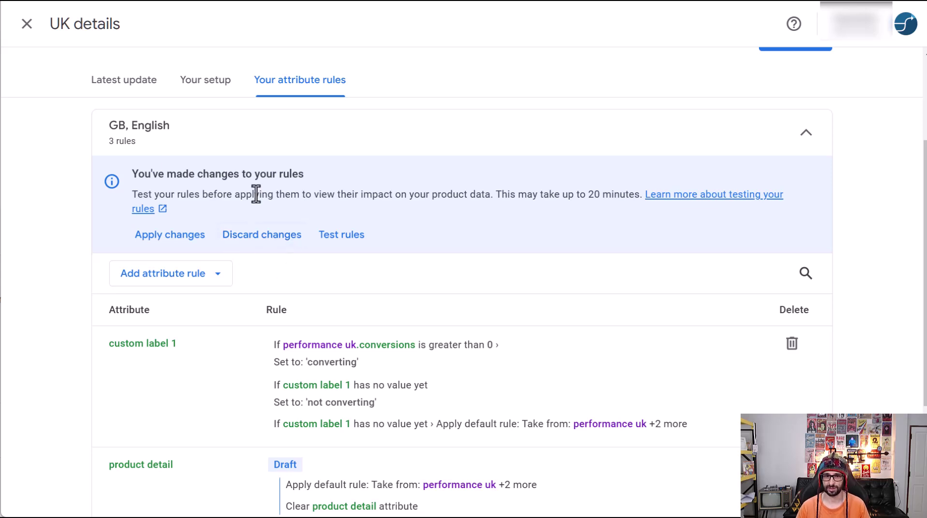
pyautogui.moveTo(225, 190)
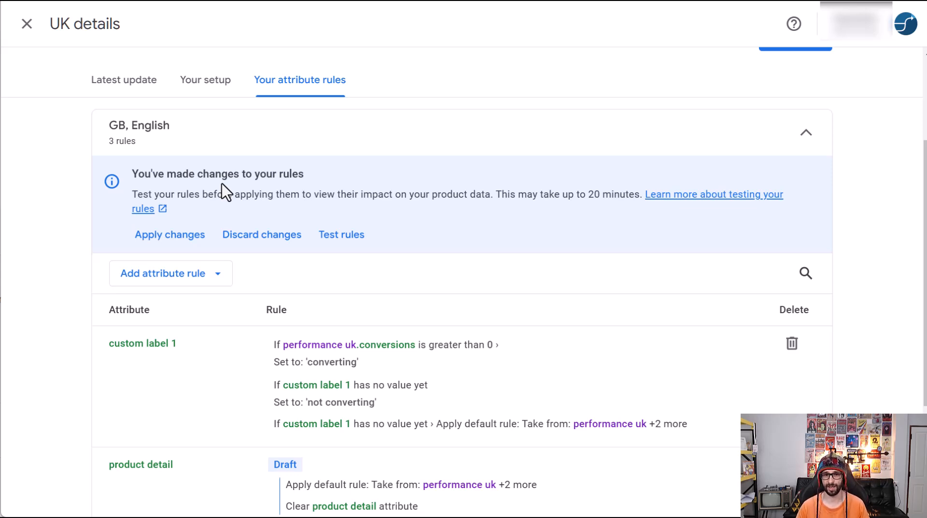
pyautogui.moveTo(248, 221)
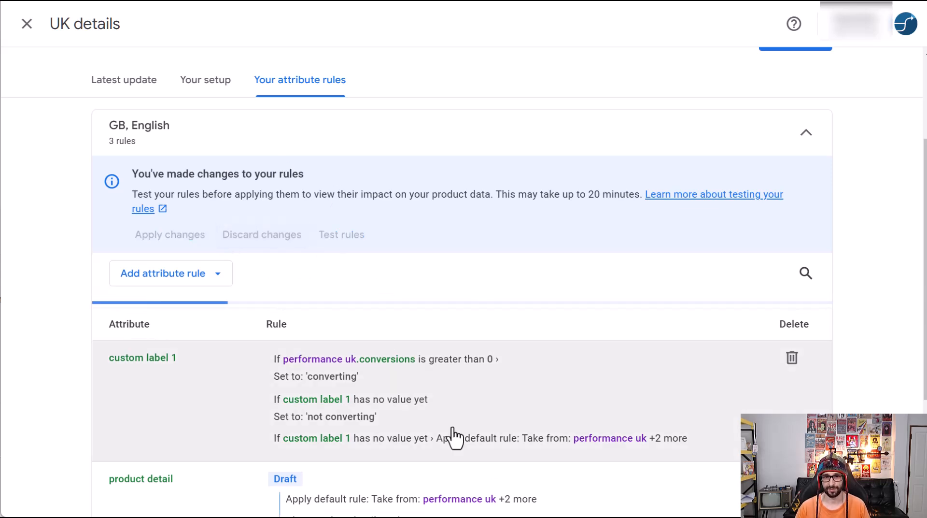
pyautogui.moveTo(353, 277)
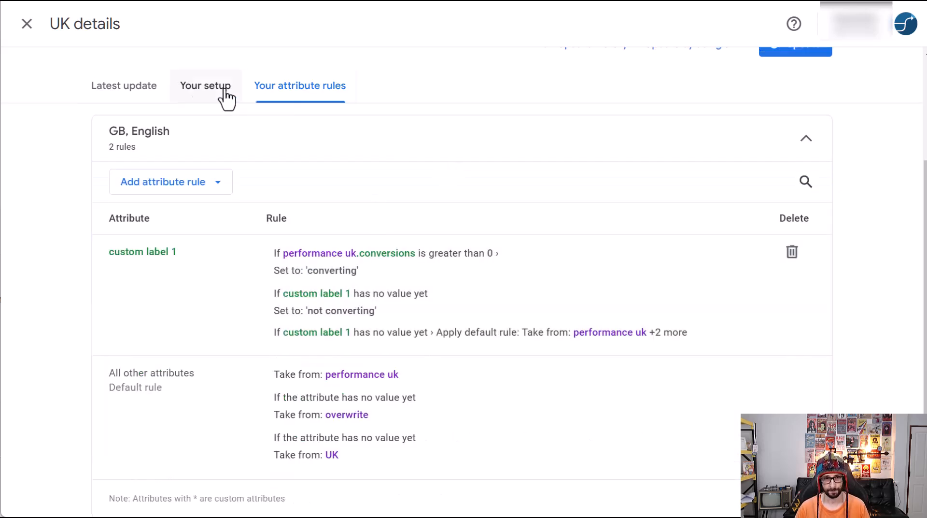
pyautogui.click(27, 24)
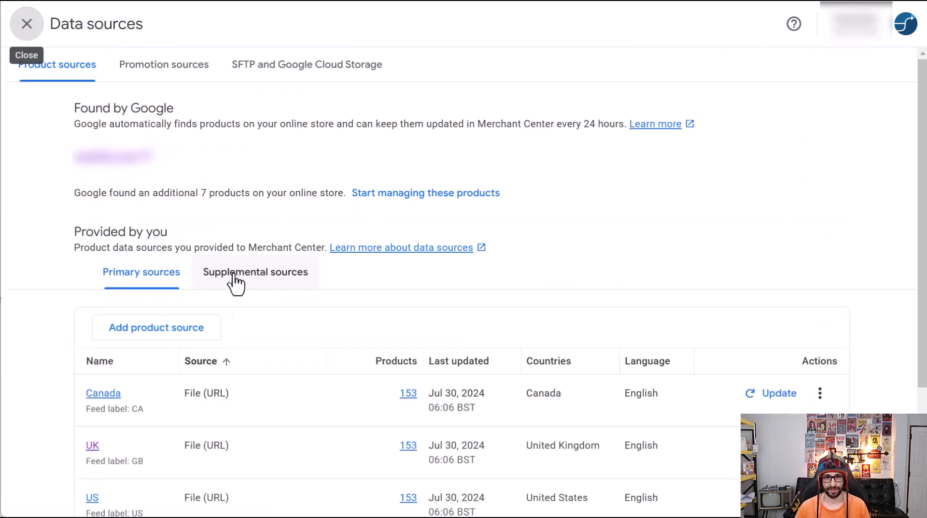
pyautogui.moveTo(242, 284)
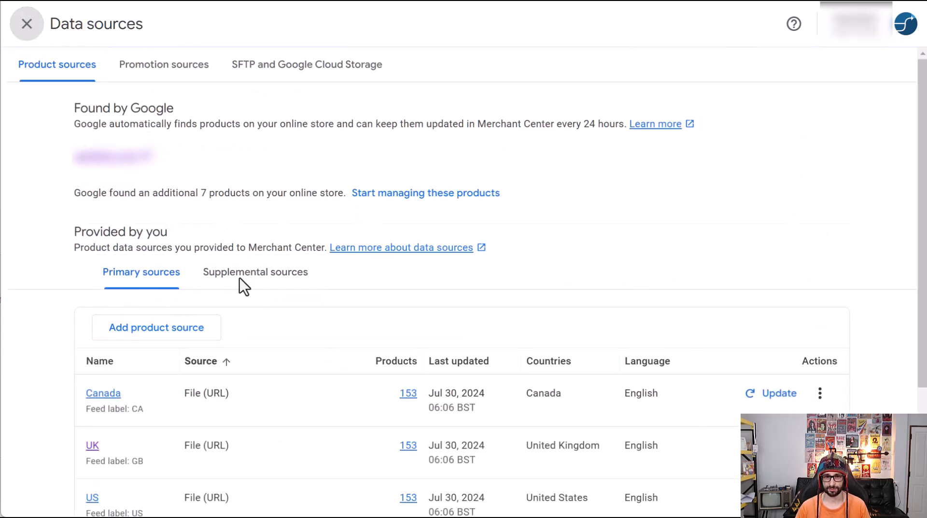
# Step: List the supplemental sources and start adding new supplemental product data
pyautogui.click(26, 24)
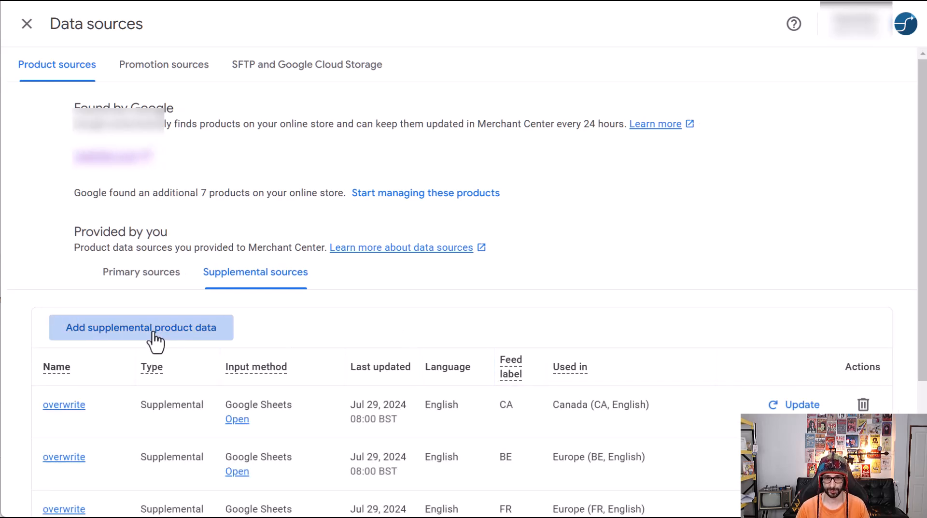
pyautogui.click(141, 328)
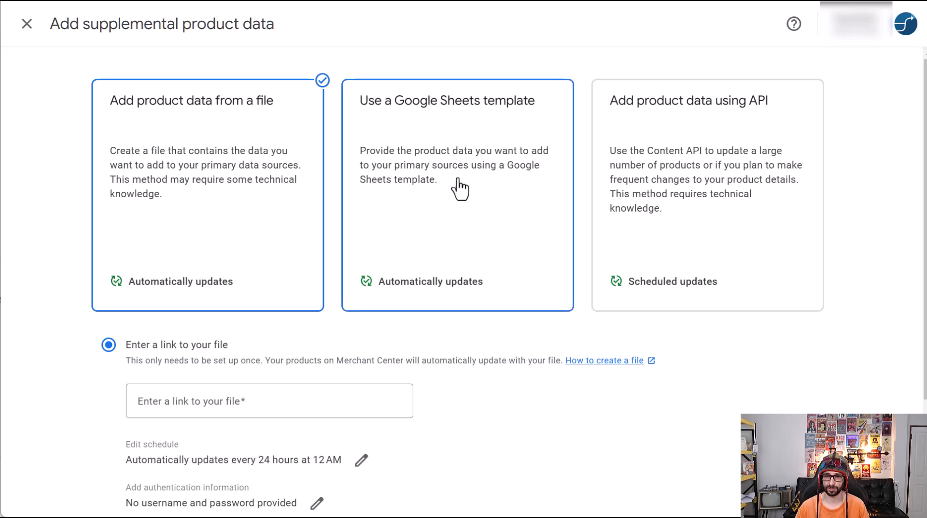
# Step: Choose the Google Sheets template method and create the template sheet with the signed-in Google account
pyautogui.click(457, 196)
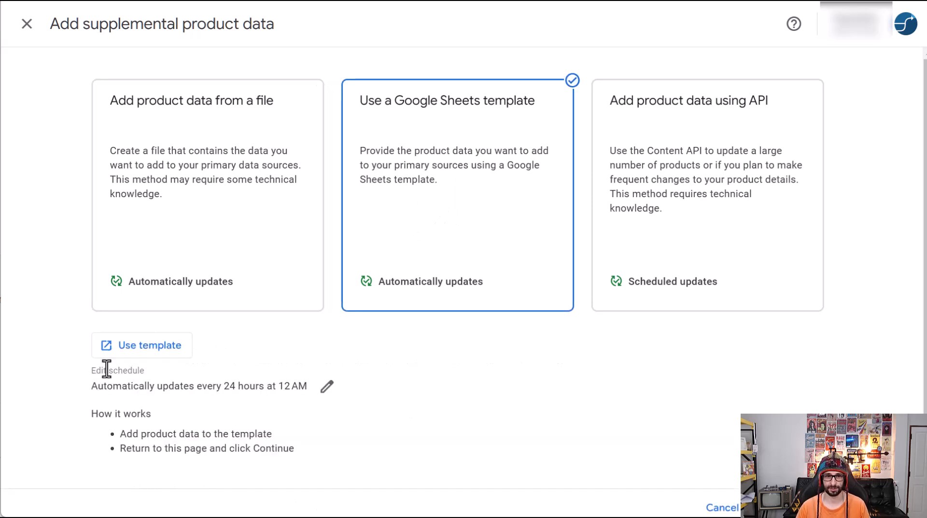
pyautogui.click(149, 345)
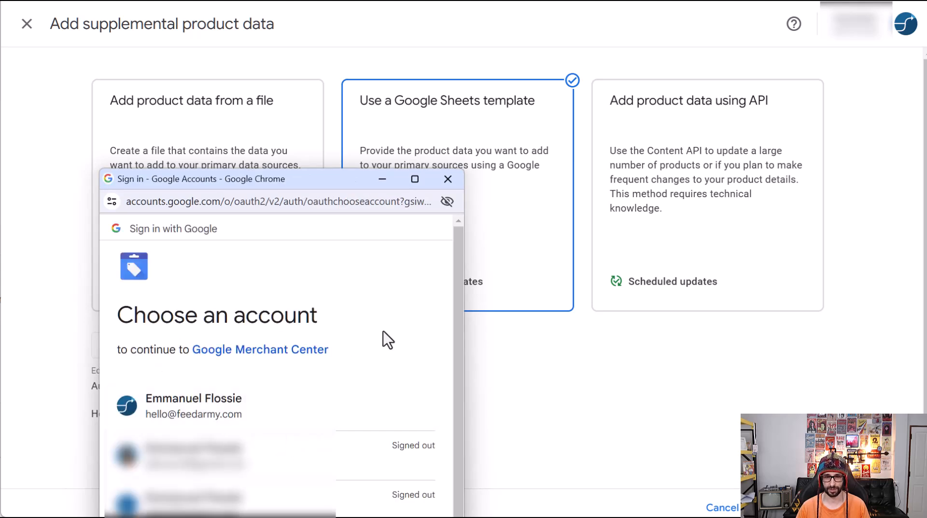
pyautogui.click(193, 405)
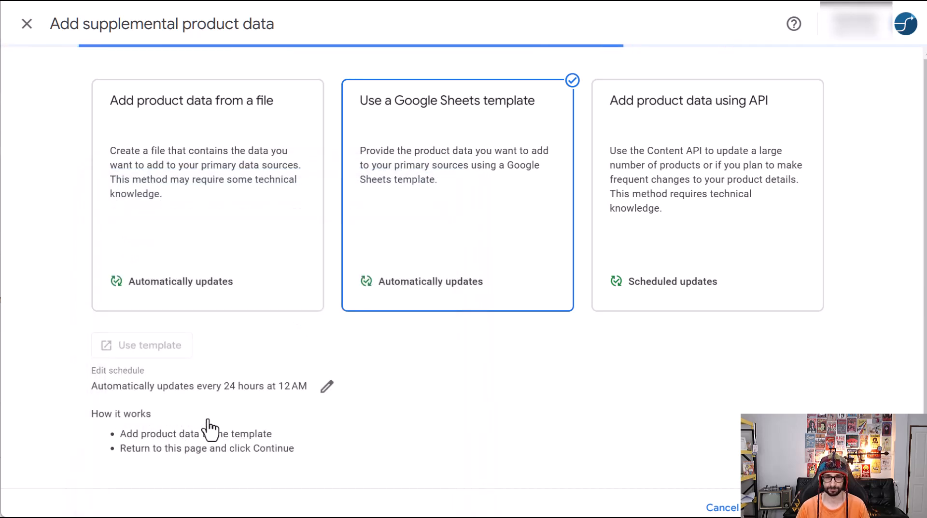
pyautogui.moveTo(230, 378)
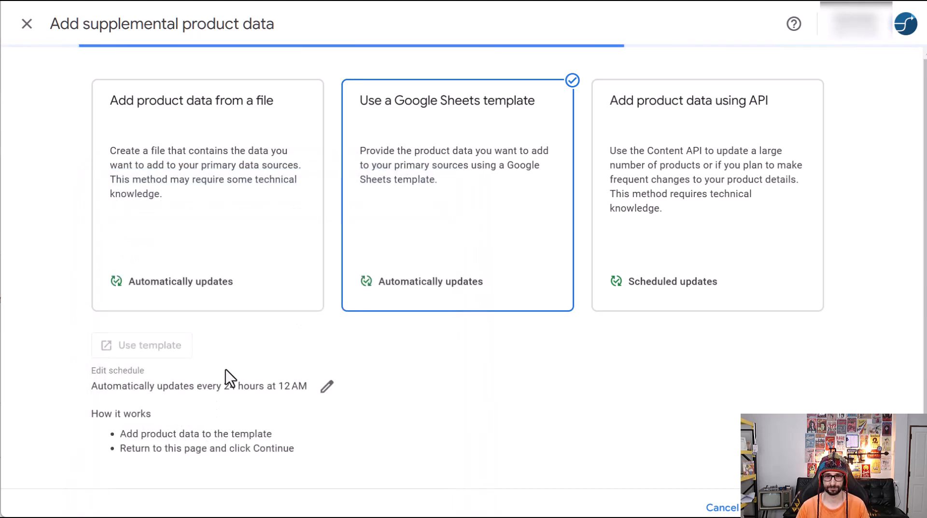
pyautogui.click(141, 345)
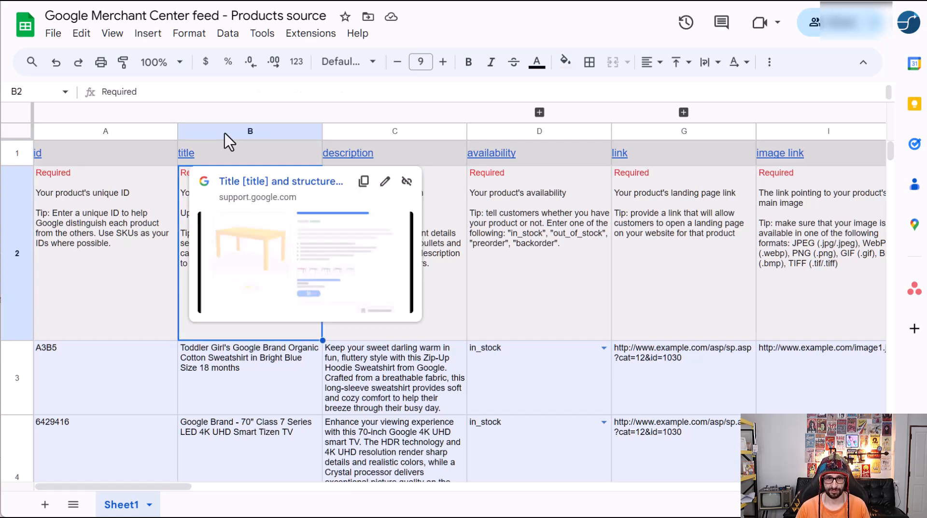
# Step: Delete columns C to V so only the id and product detail columns remain
pyautogui.hscroll(3)
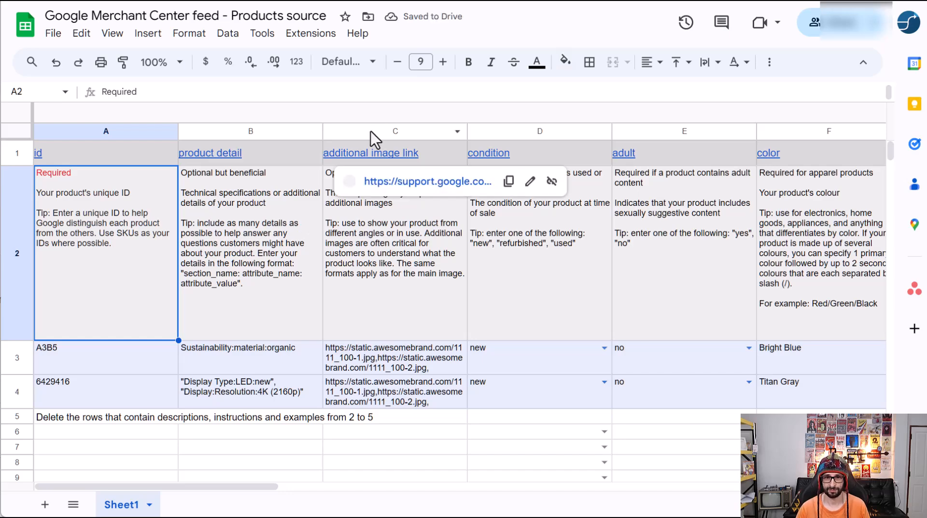
pyautogui.hscroll(3)
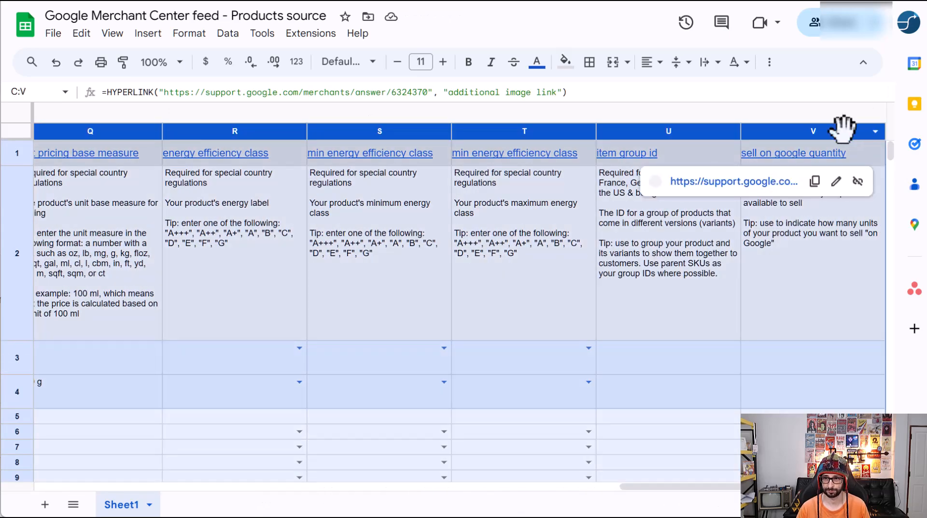
pyautogui.moveTo(183, 129)
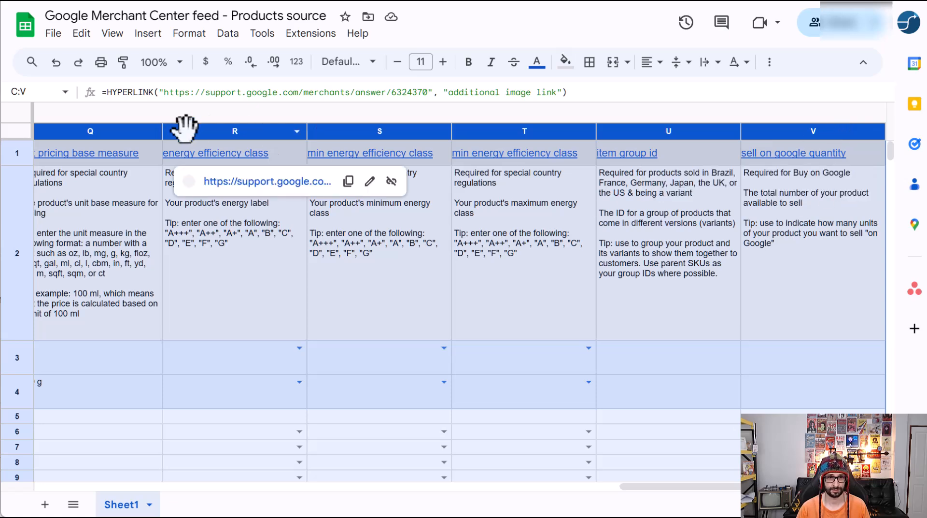
pyautogui.rightClick(184, 130)
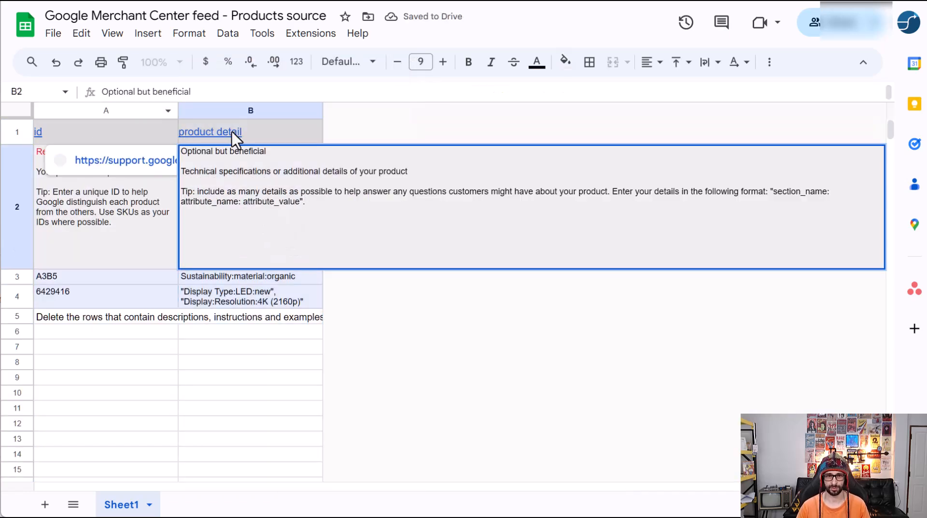
# Step: Enter test123 as the id in cell A2, then move to the A3B5 detail value in B3
pyautogui.click(106, 207)
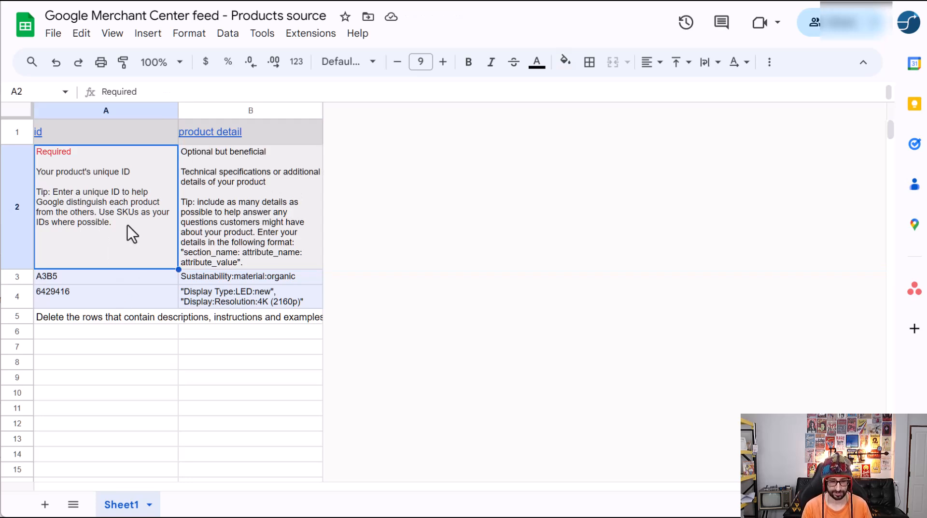
pyautogui.write('test123')
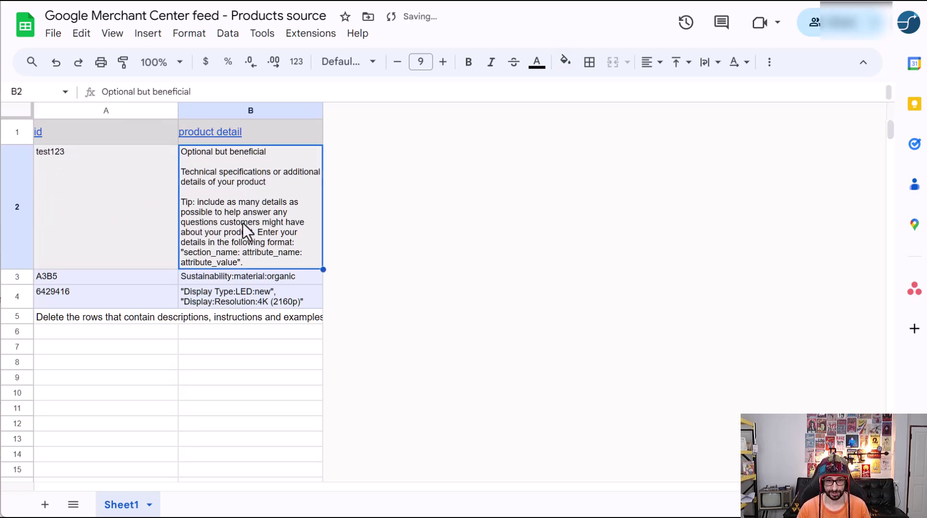
pyautogui.moveTo(228, 284)
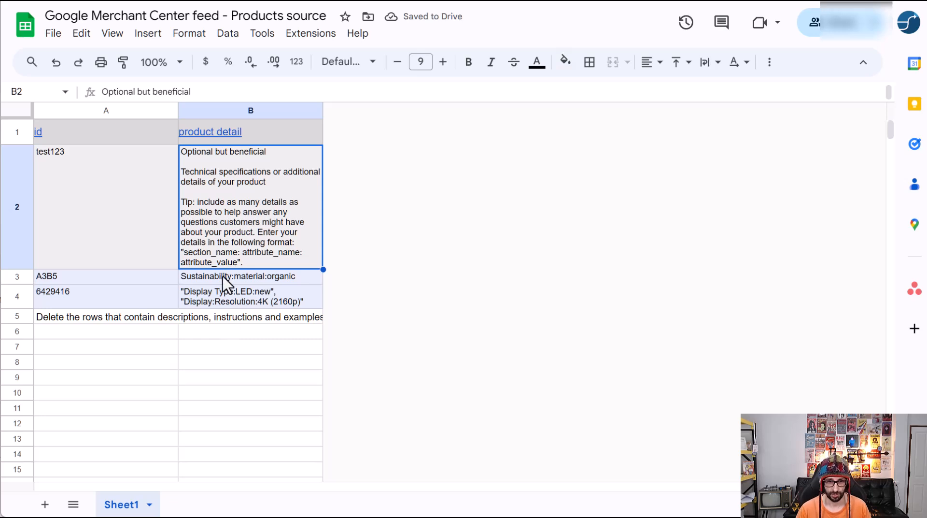
pyautogui.click(250, 277)
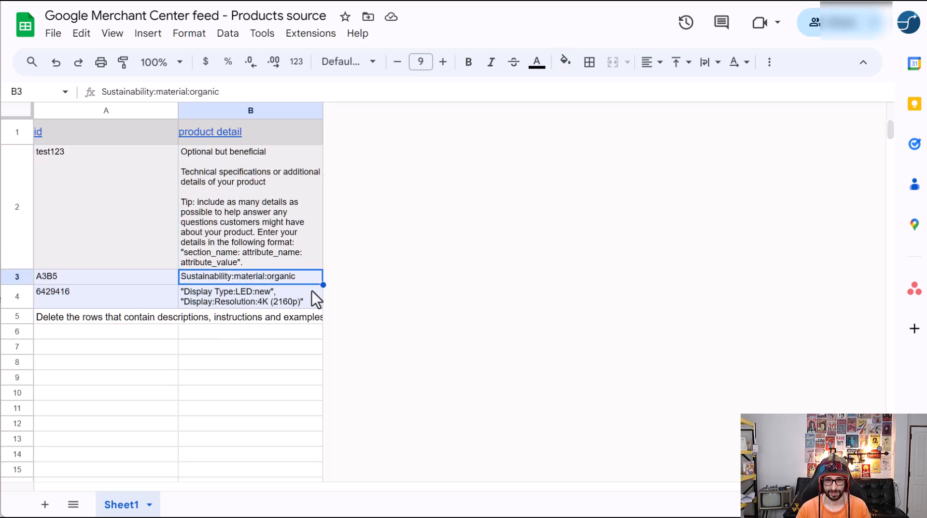
pyautogui.moveTo(219, 281)
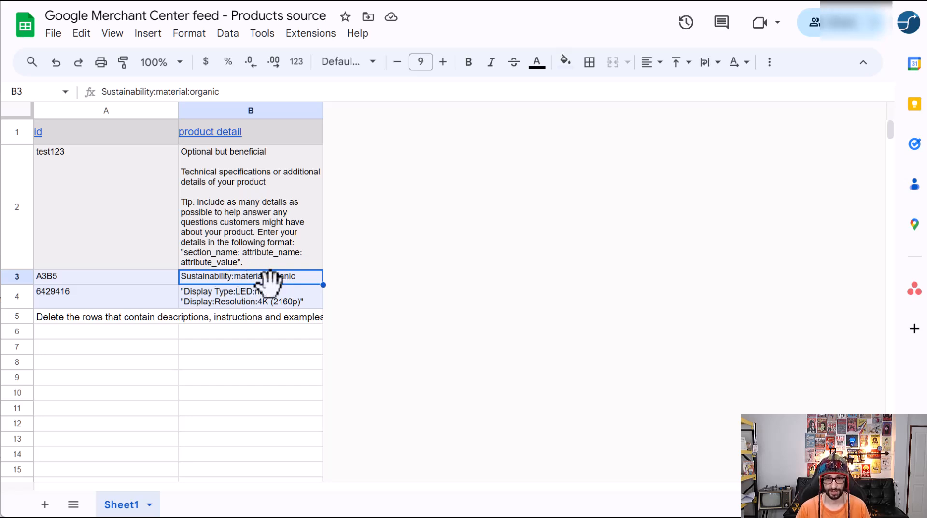
# Step: Append ',specification:size:12cm/13cm' to A3B5's detail after Sustainability:material:organic and commit it
pyautogui.click(209, 131)
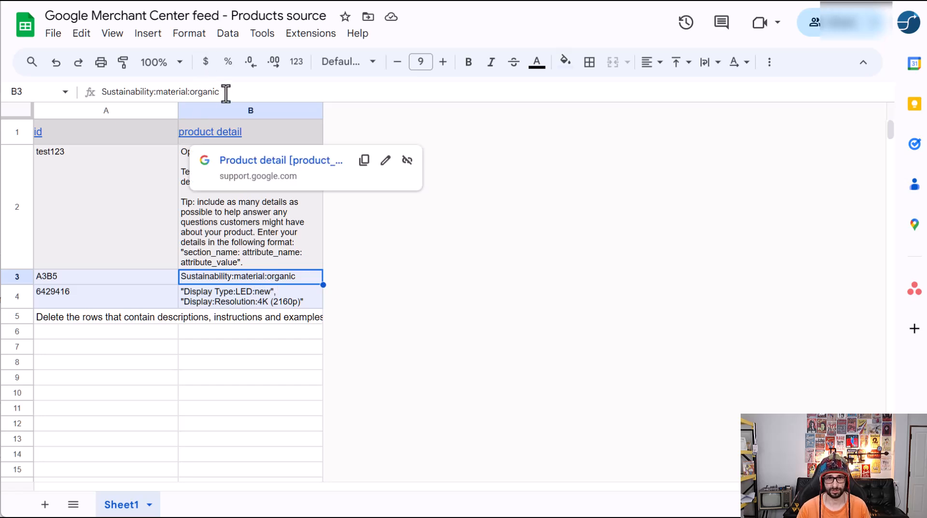
pyautogui.write(',')
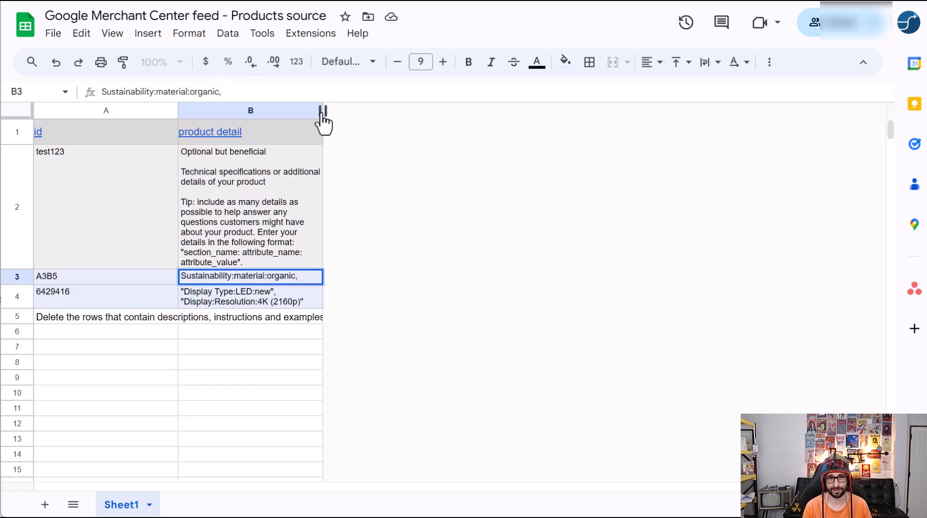
pyautogui.write('sp')
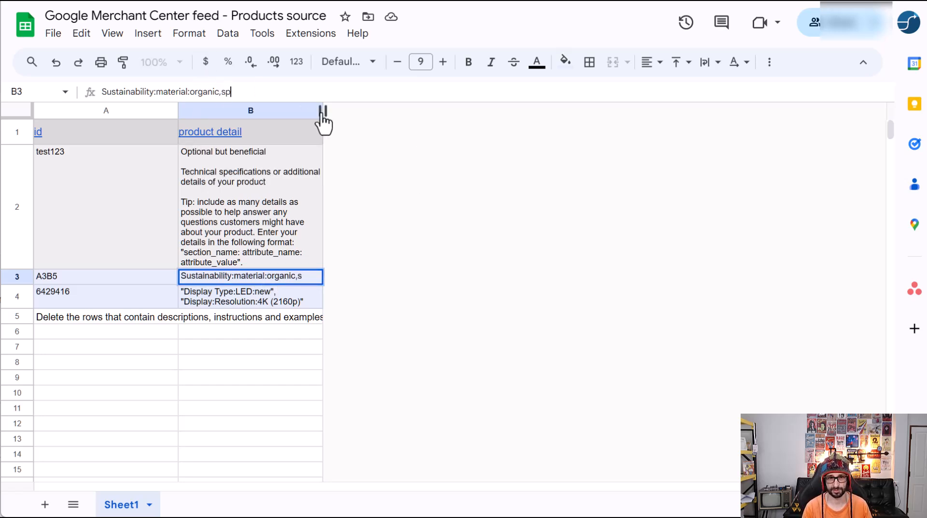
pyautogui.write('ecification')
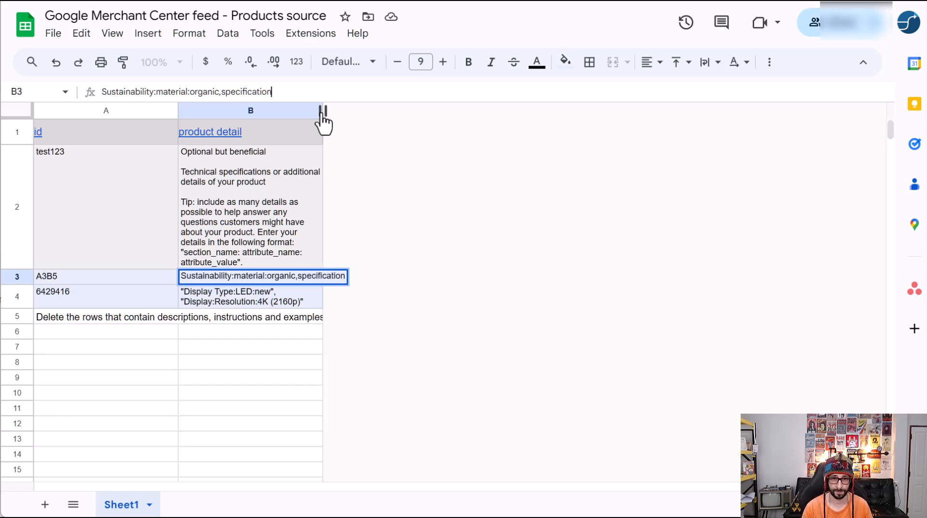
pyautogui.write(':')
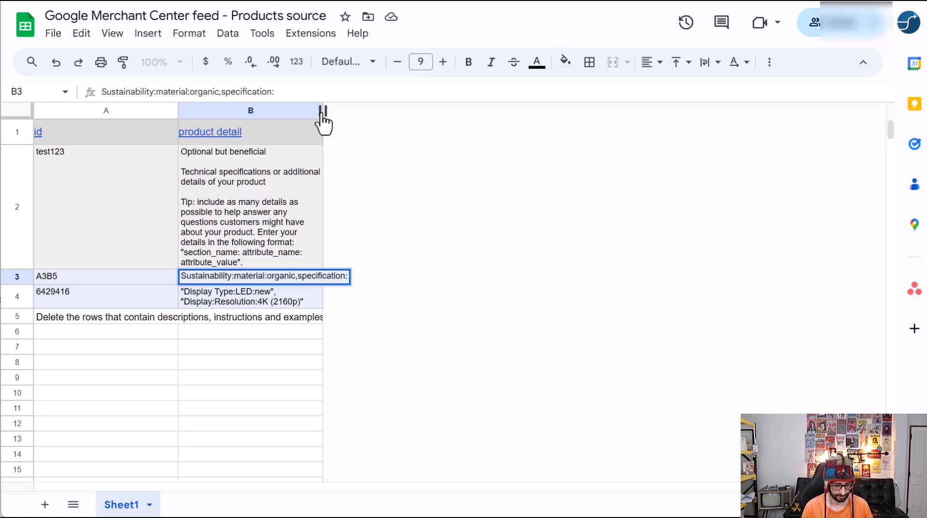
pyautogui.write('size')
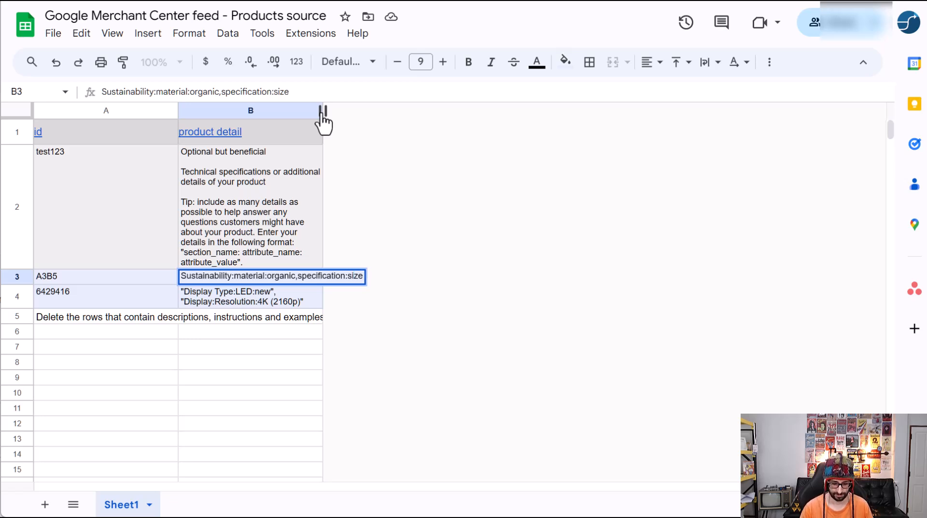
pyautogui.write('12cm')
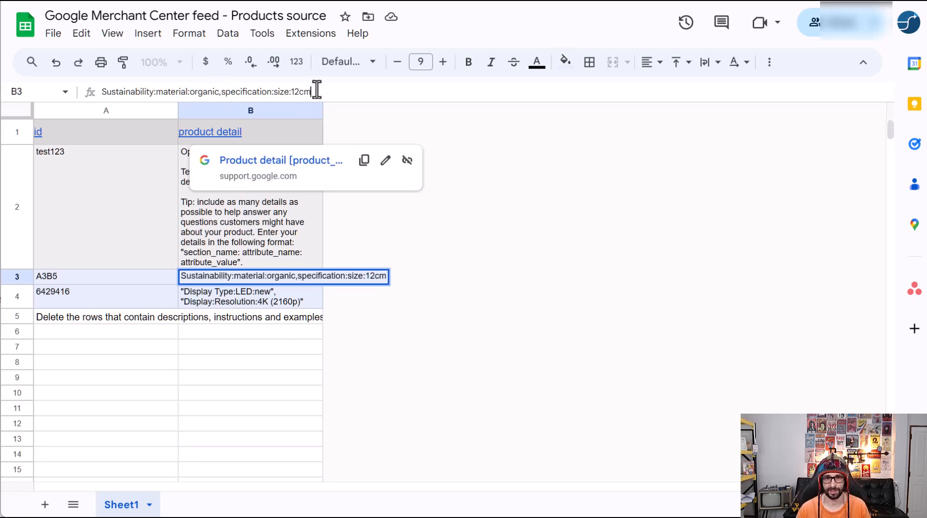
pyautogui.moveTo(308, 112)
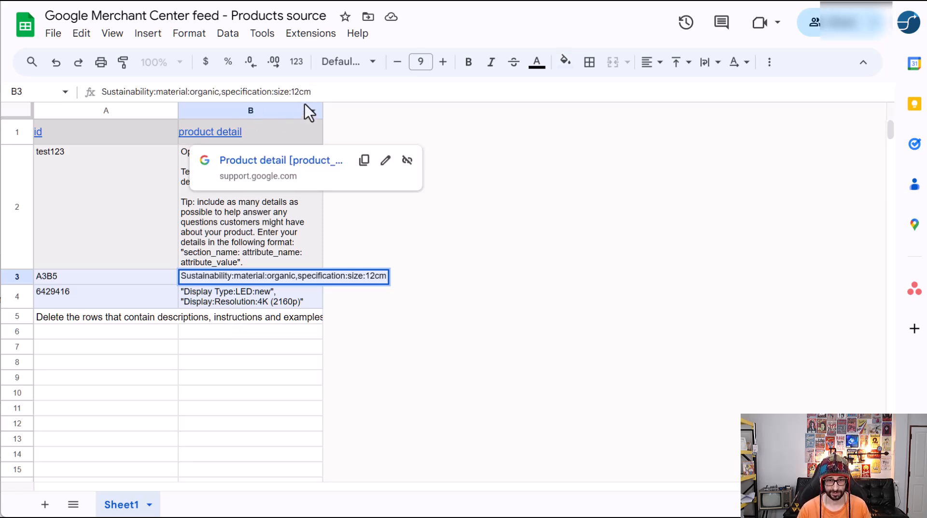
pyautogui.write('1')
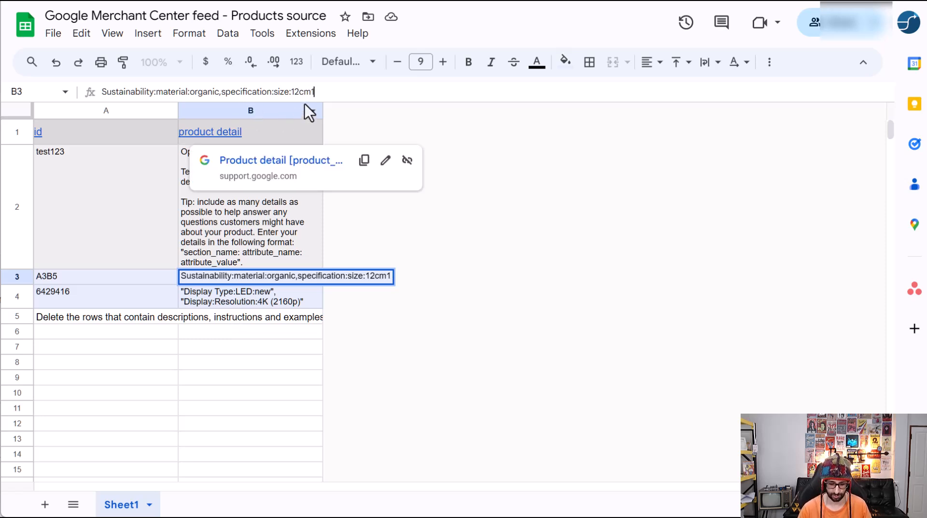
pyautogui.write('13c')
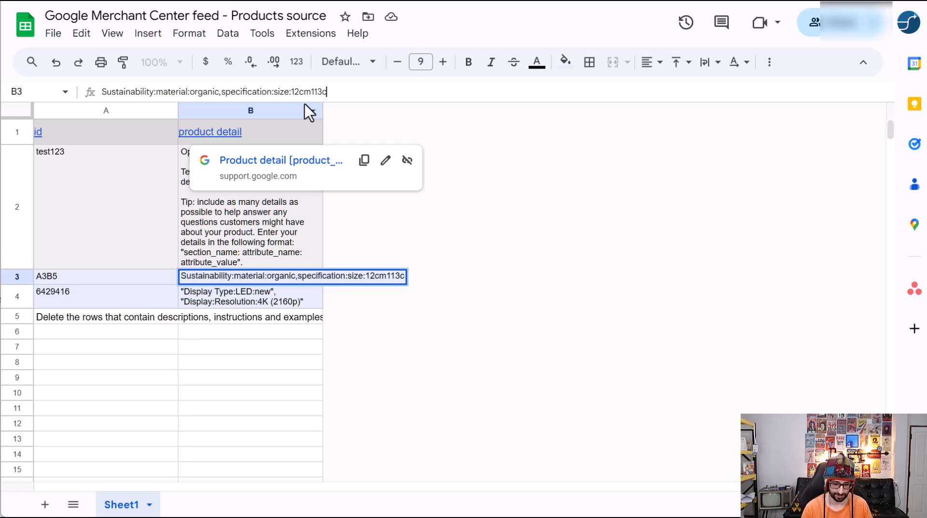
pyautogui.write('m')
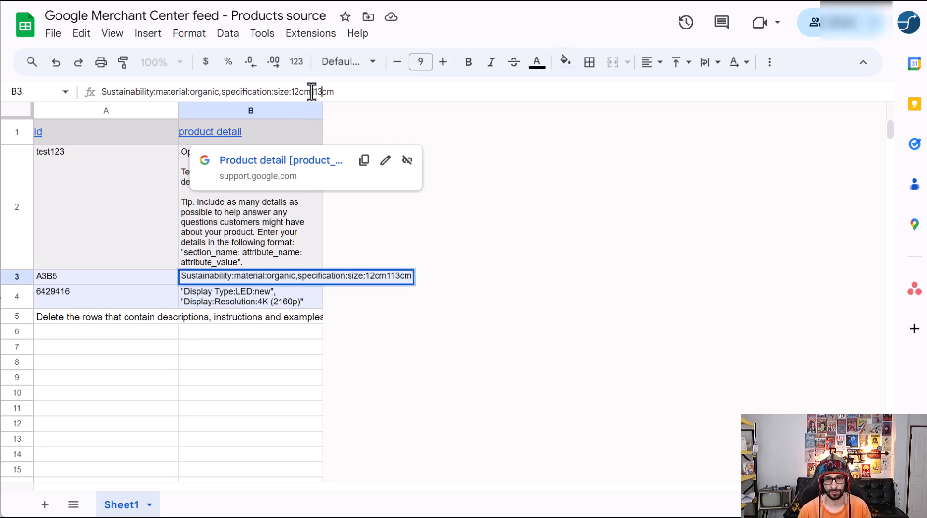
pyautogui.press('backspace')
pyautogui.write('2')
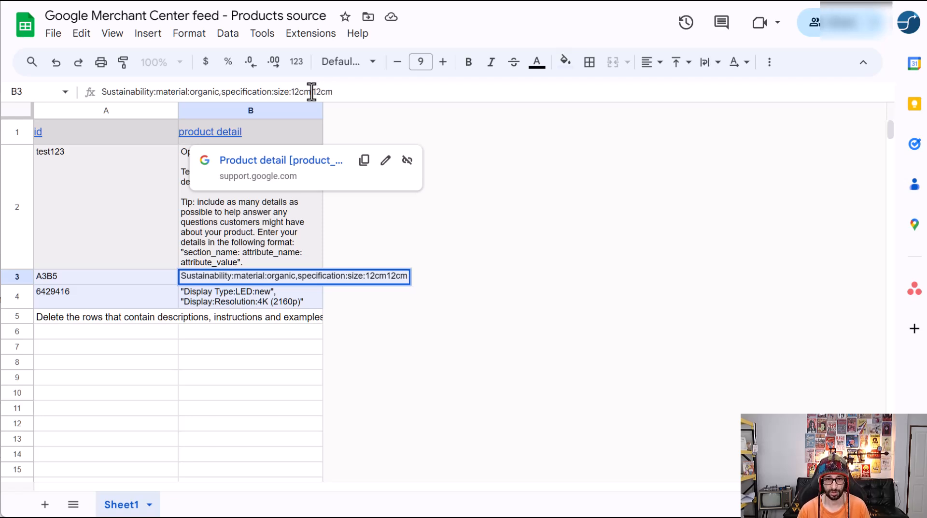
pyautogui.write(',13cm"')
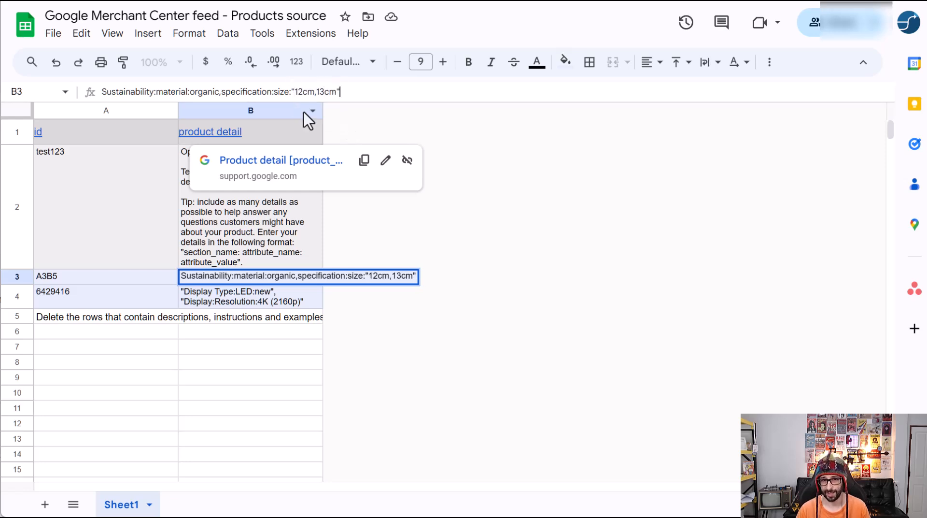
pyautogui.moveTo(307, 90)
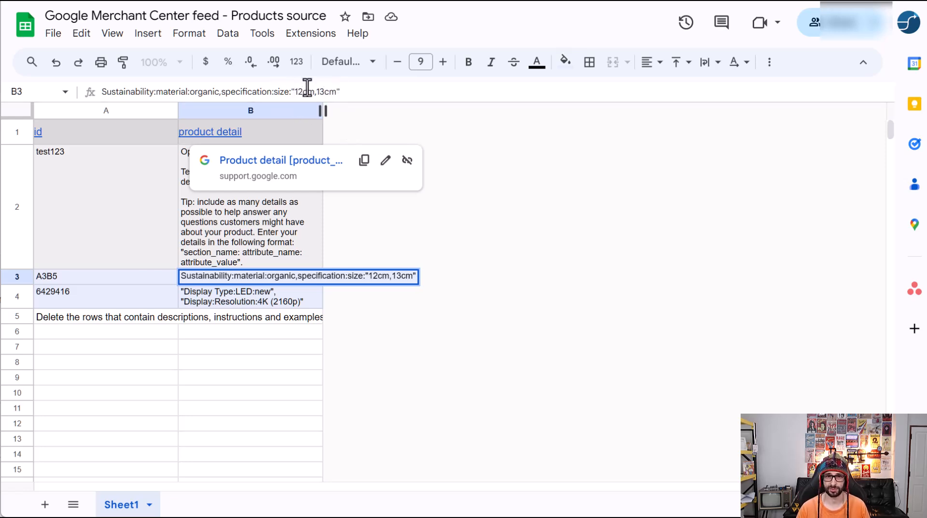
pyautogui.moveTo(298, 115)
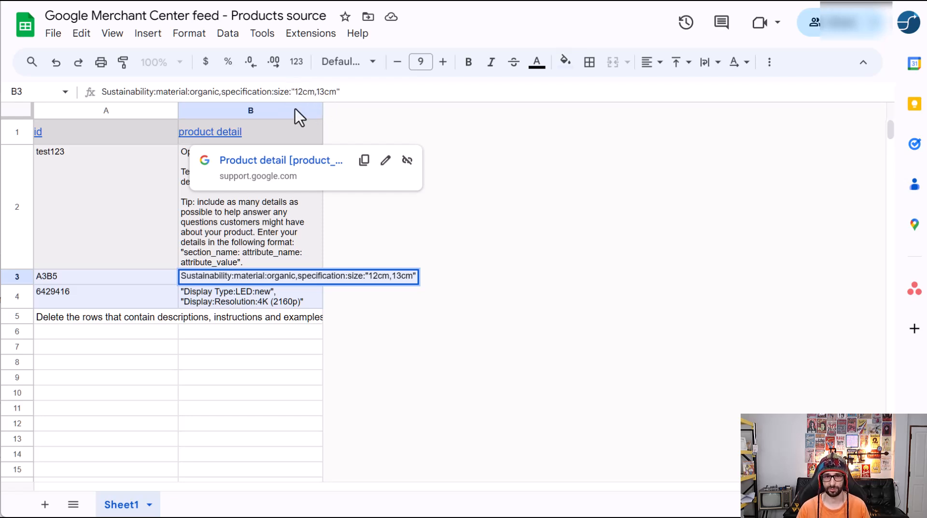
pyautogui.moveTo(309, 98)
pyautogui.write('/')
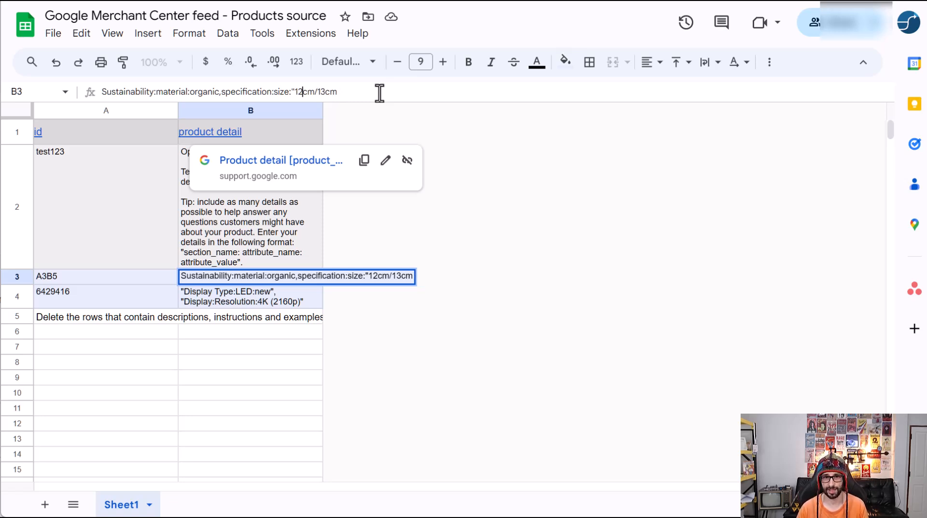
pyautogui.press('Backspace')
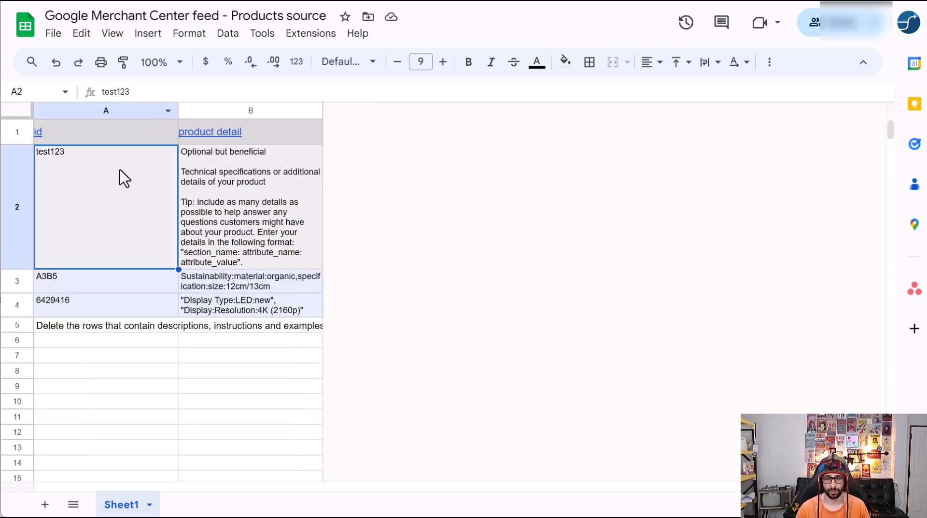
pyautogui.moveTo(100, 169)
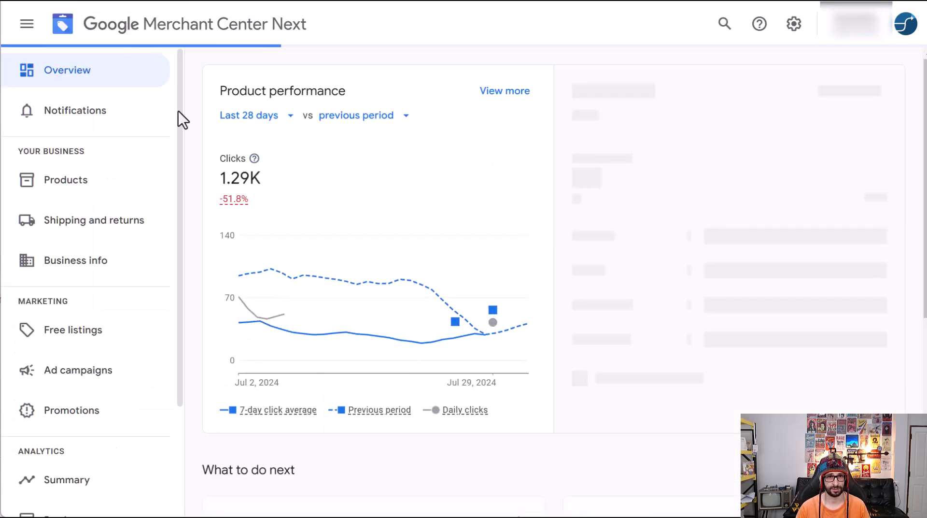
# Step: Download the full product list from the Products page and open the resulting zip archive
pyautogui.click(65, 179)
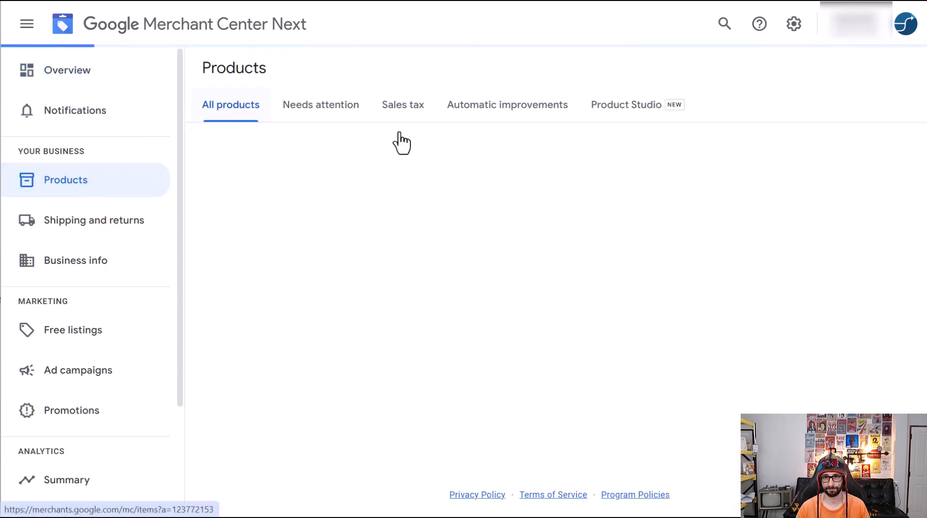
pyautogui.moveTo(837, 273)
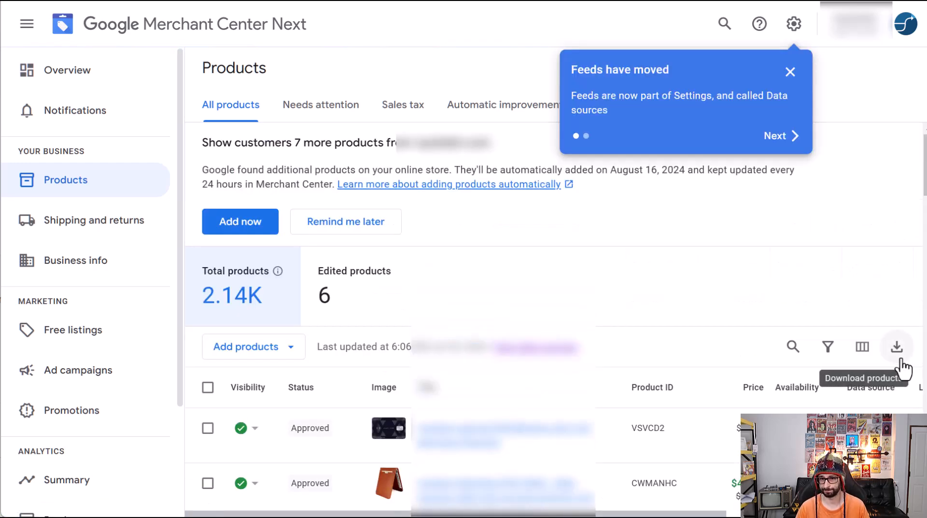
pyautogui.click(897, 347)
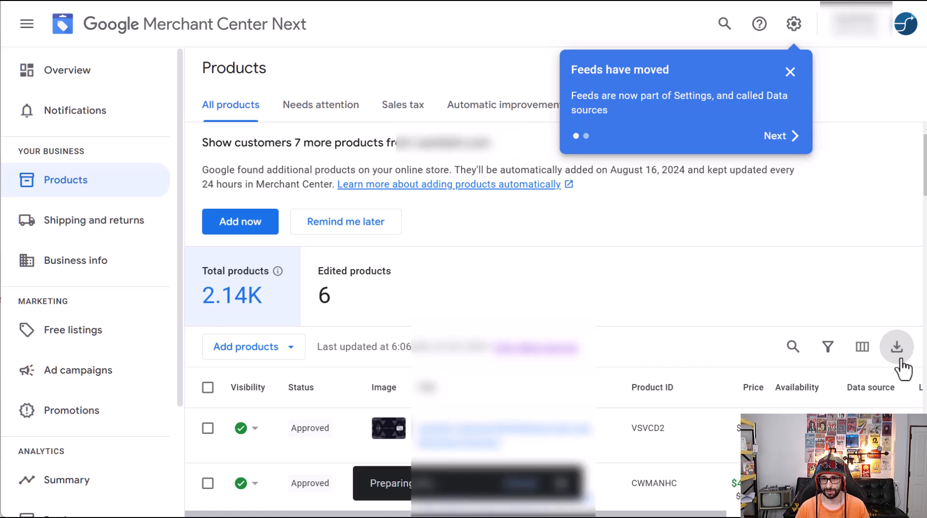
pyautogui.click(896, 347)
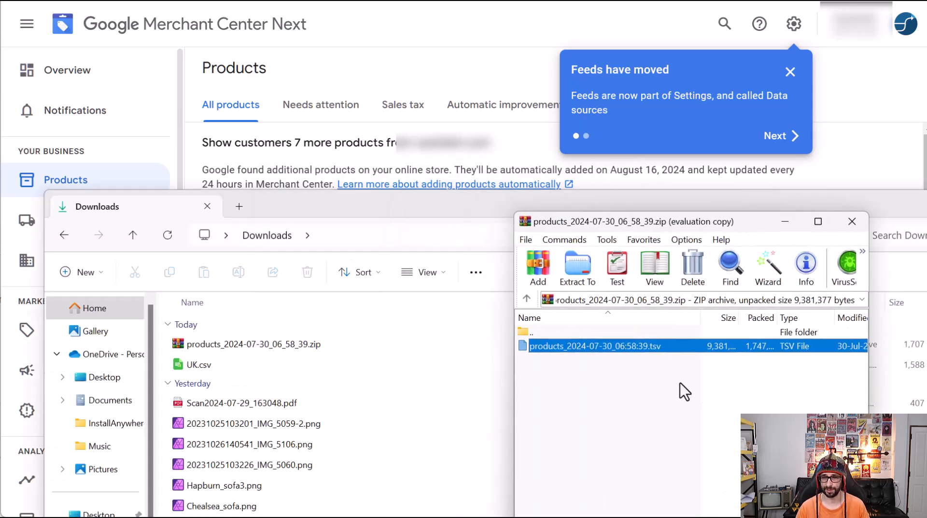
pyautogui.moveTo(641, 355)
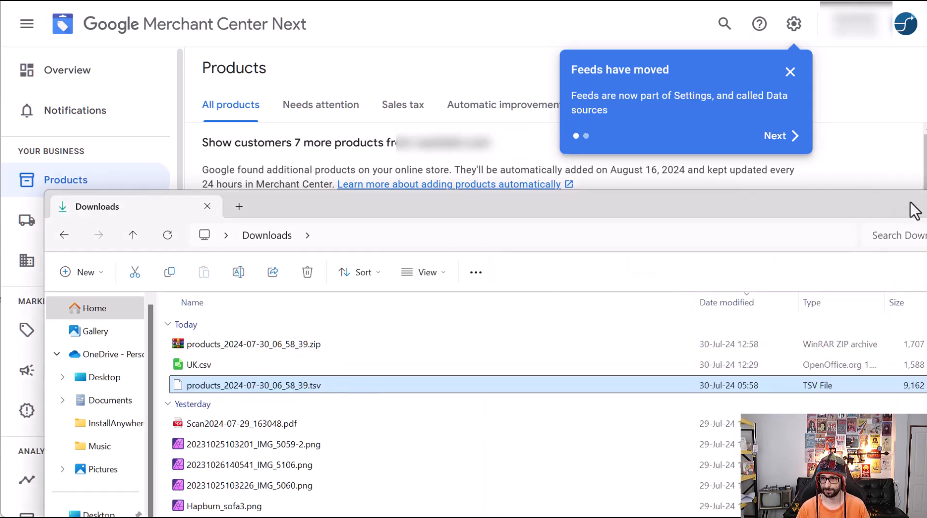
# Step: Rename the extracted products file to a .csv extension and open it in a spreadsheet
pyautogui.doubleClick(247, 384)
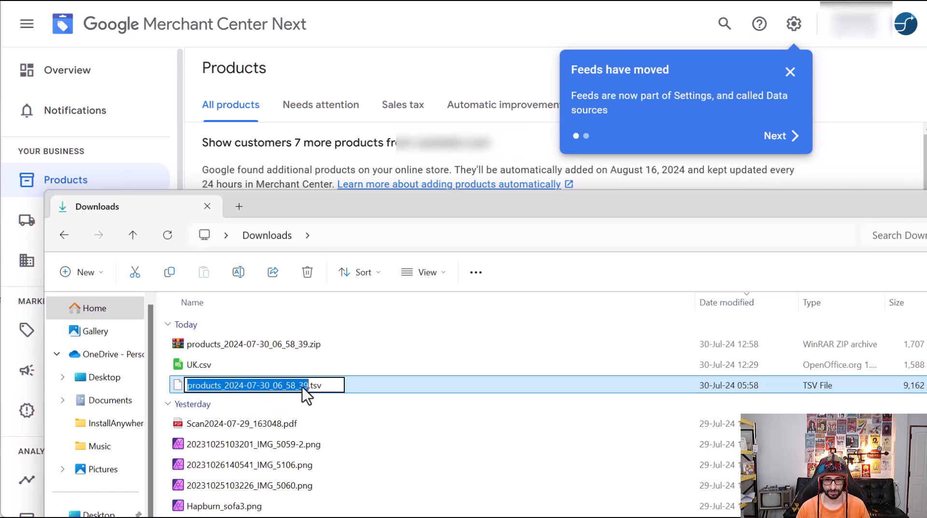
pyautogui.write('.csv')
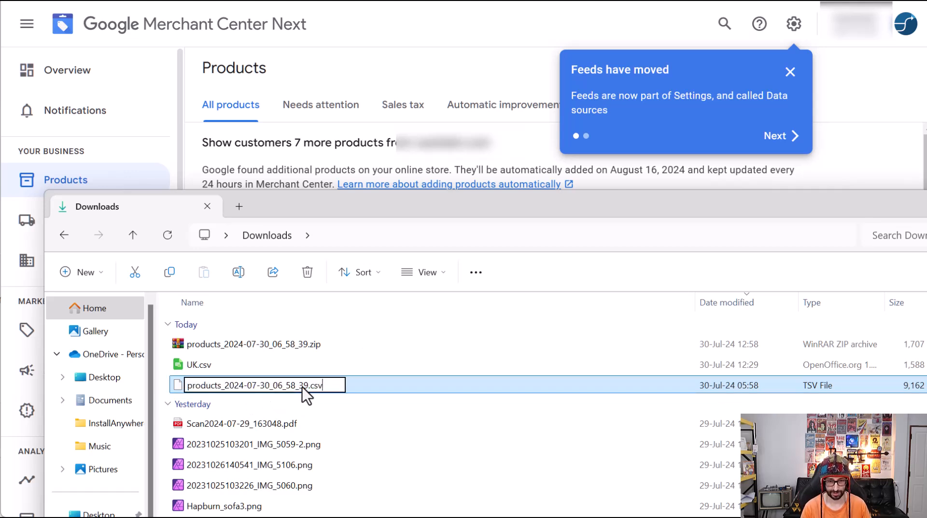
pyautogui.press('Return')
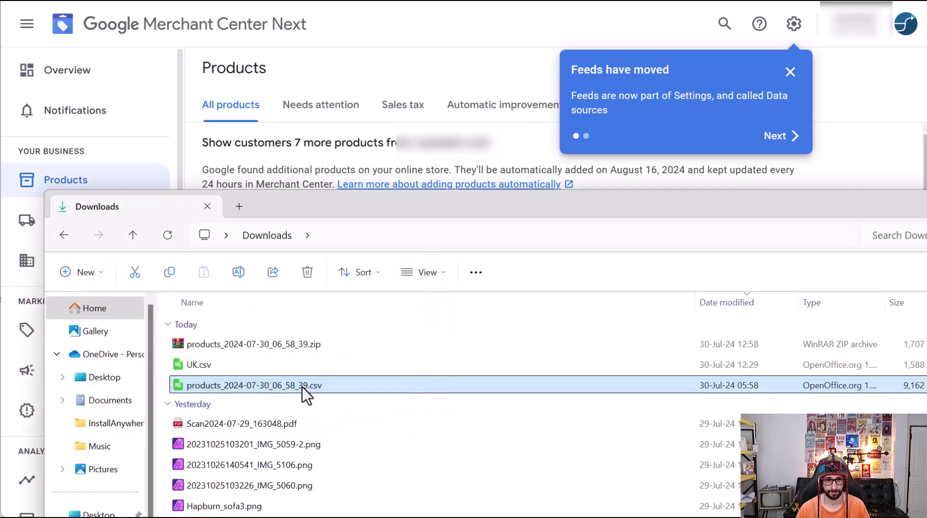
pyautogui.doubleClick(253, 385)
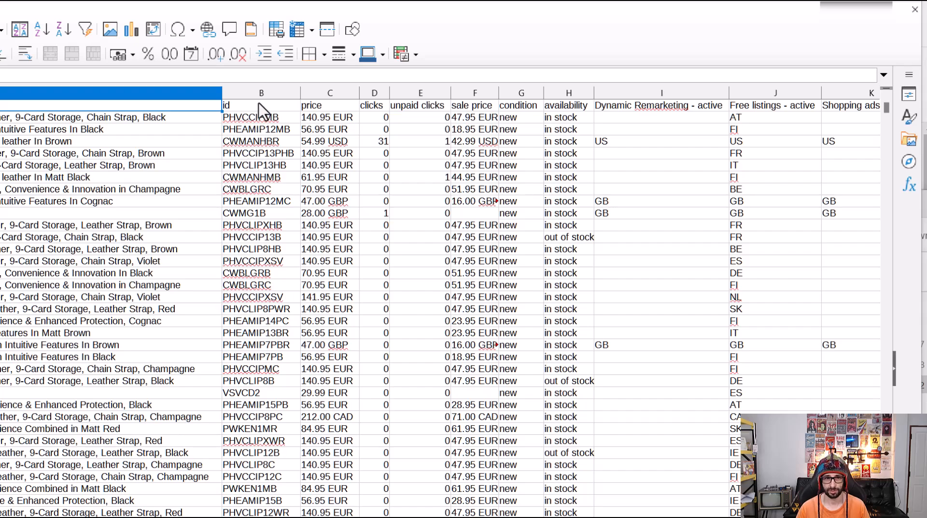
# Step: Select and copy the entire id column of product codes in Calc
pyautogui.click(261, 93)
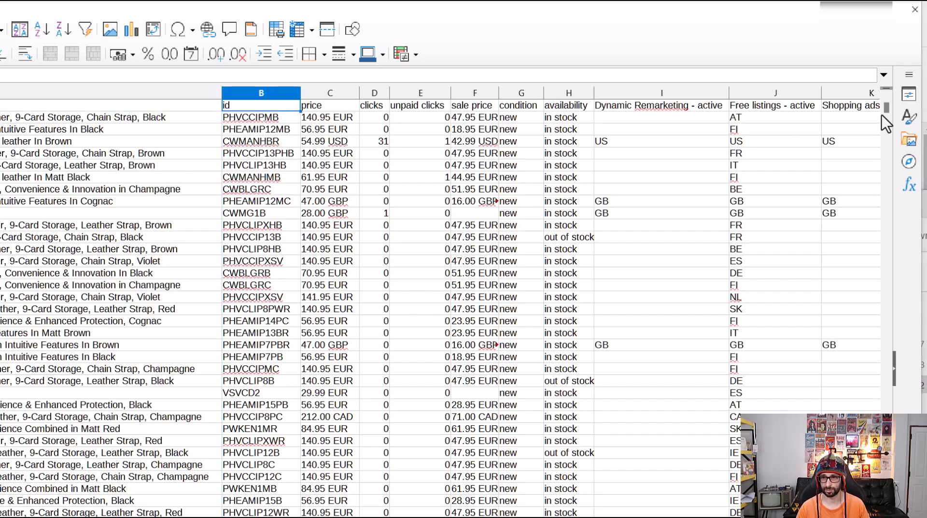
pyautogui.scroll(-3)
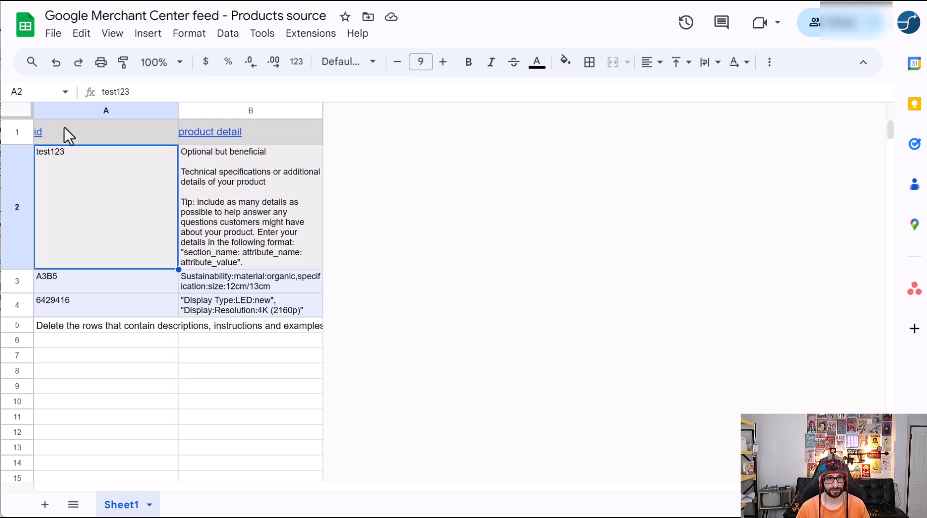
# Step: Paste the copied product IDs into column A from the top cell and review them
pyautogui.click(37, 132)
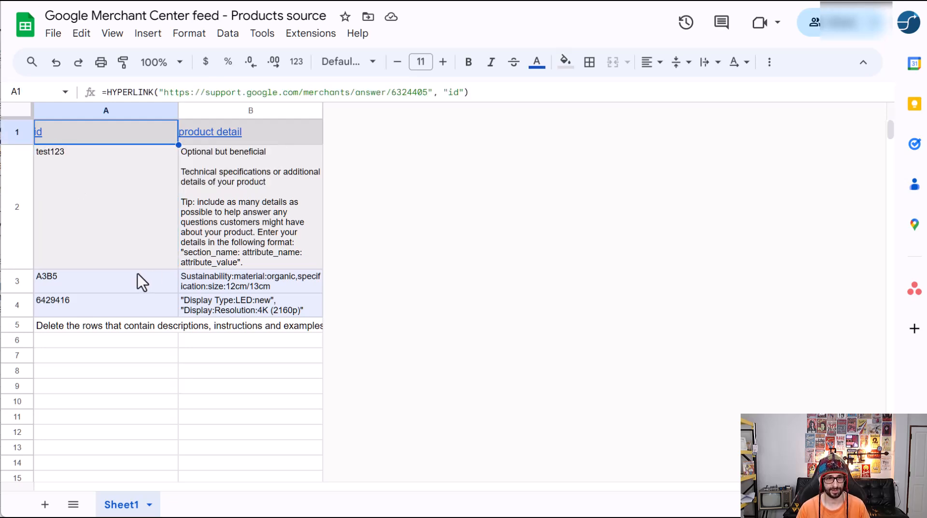
pyautogui.press('ctrl+v')
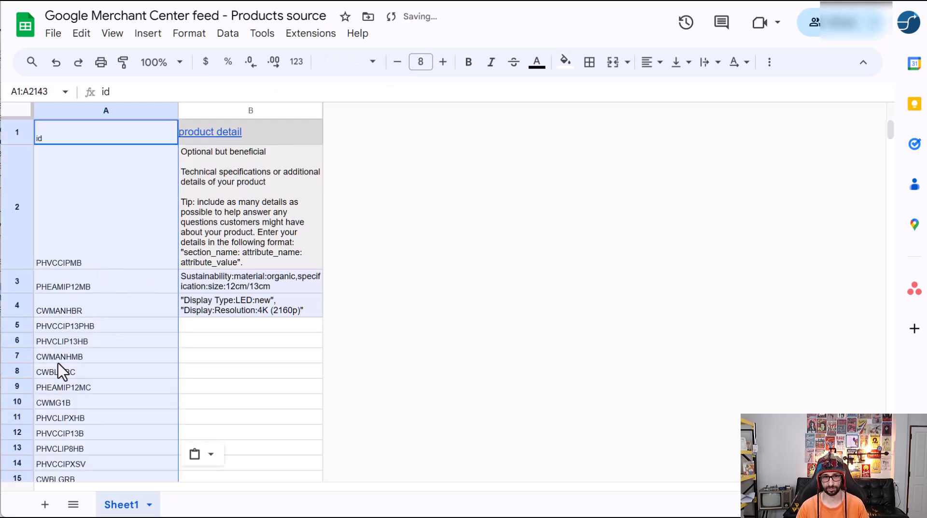
pyautogui.click(106, 206)
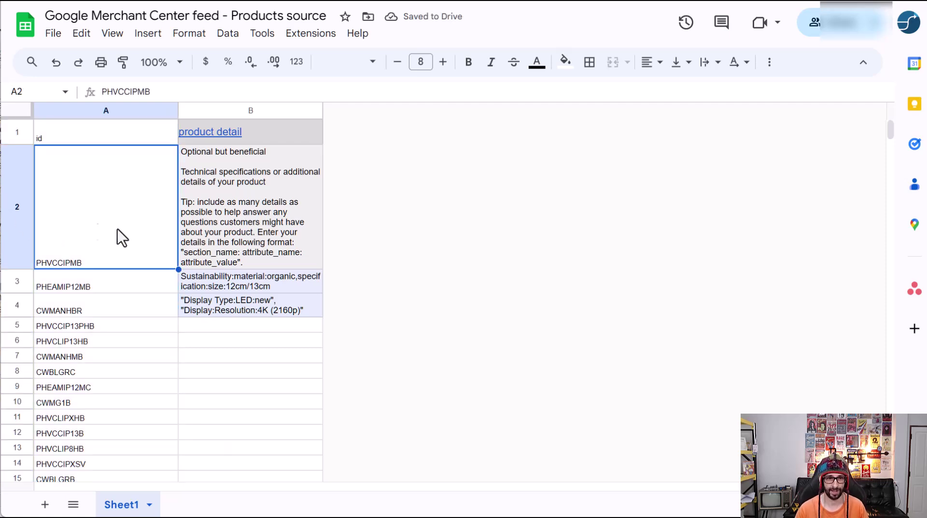
pyautogui.scroll(-3)
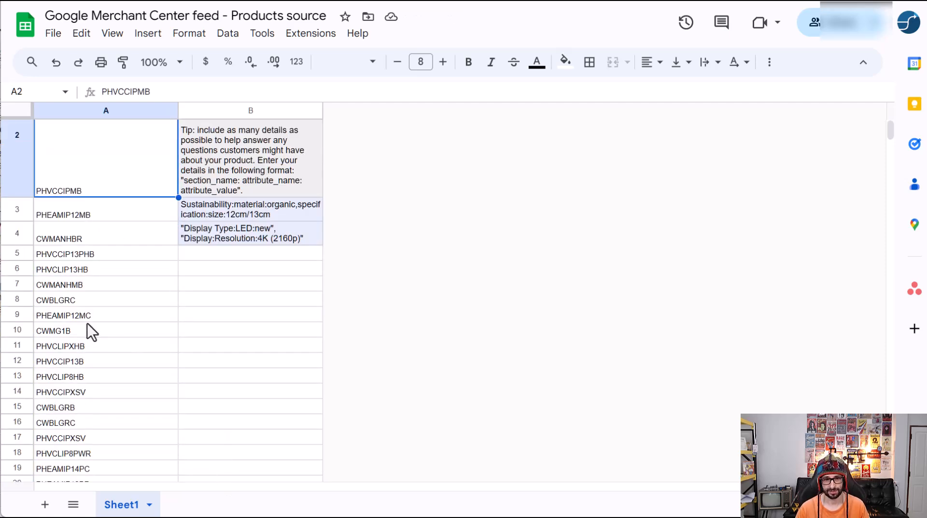
pyautogui.scroll(3)
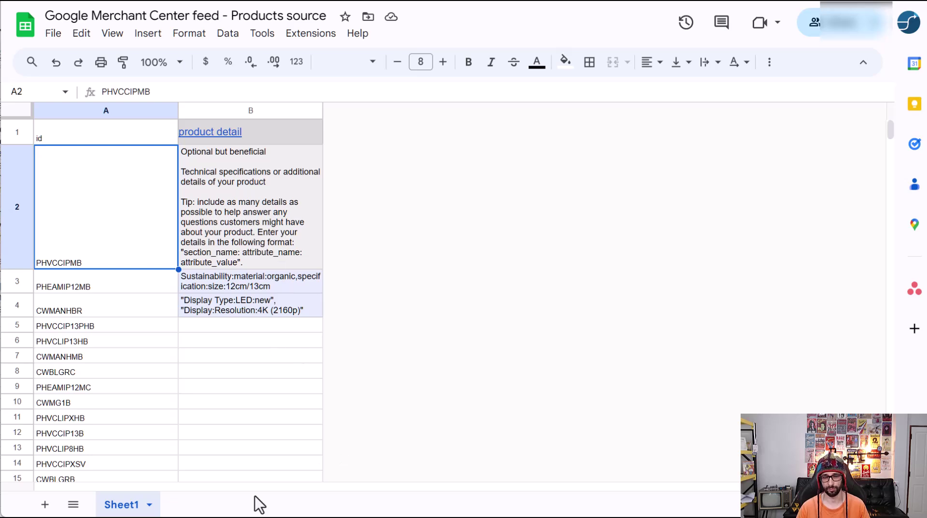
pyautogui.scroll(-3)
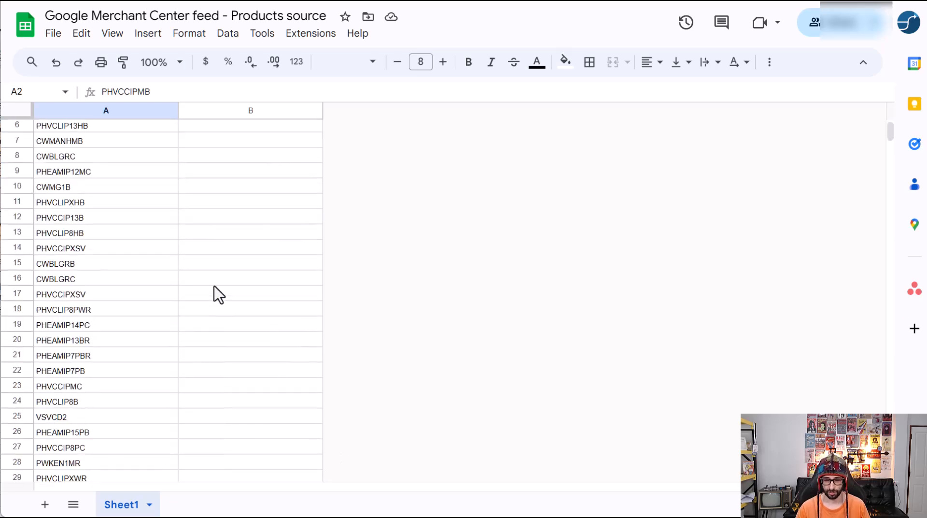
pyautogui.scroll(-3)
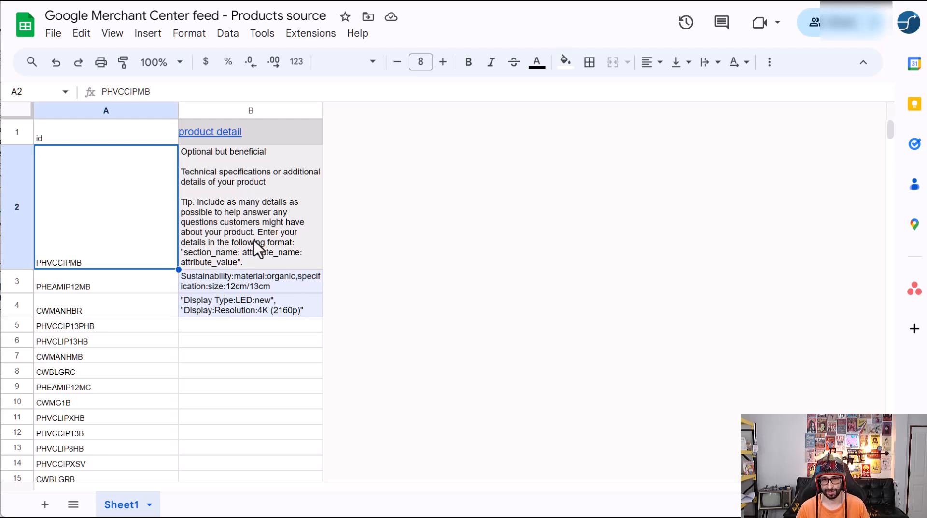
pyautogui.moveTo(241, 244)
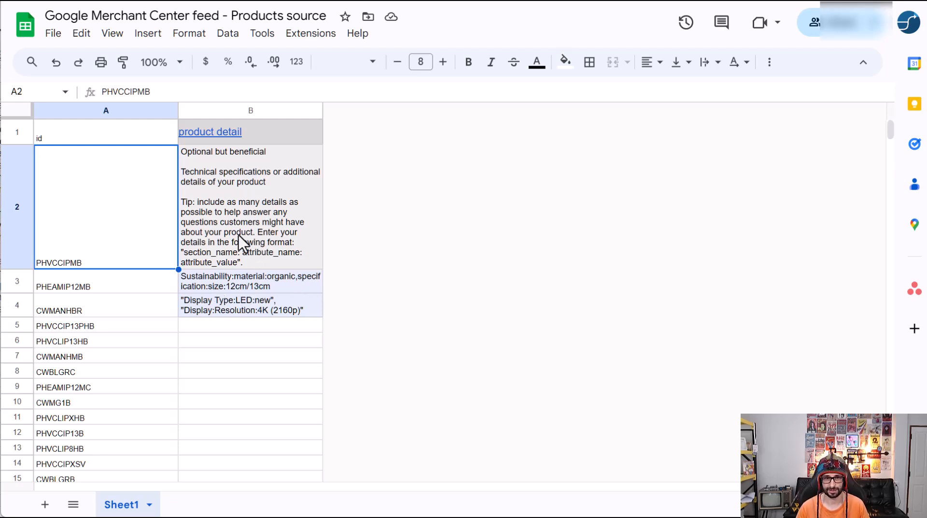
# Step: Select the instructional note in B2 beside the first product ID
pyautogui.click(250, 206)
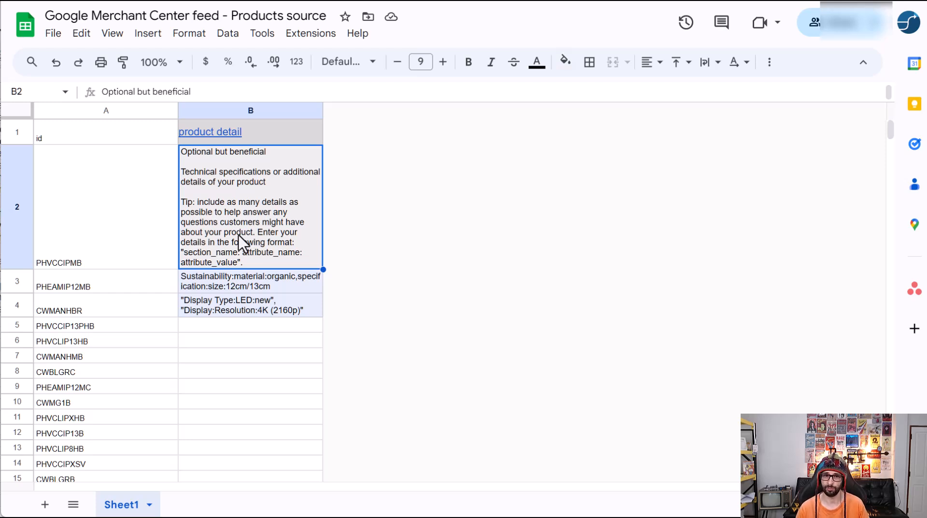
pyautogui.moveTo(278, 187)
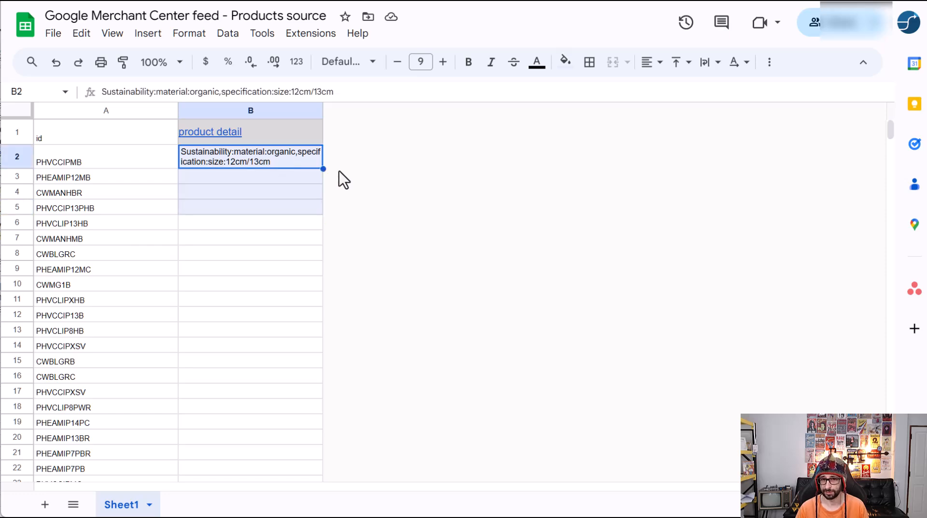
# Step: Fill the sustainability/size detail down column B to the last ID row and check the bottom
pyautogui.scroll(-3)
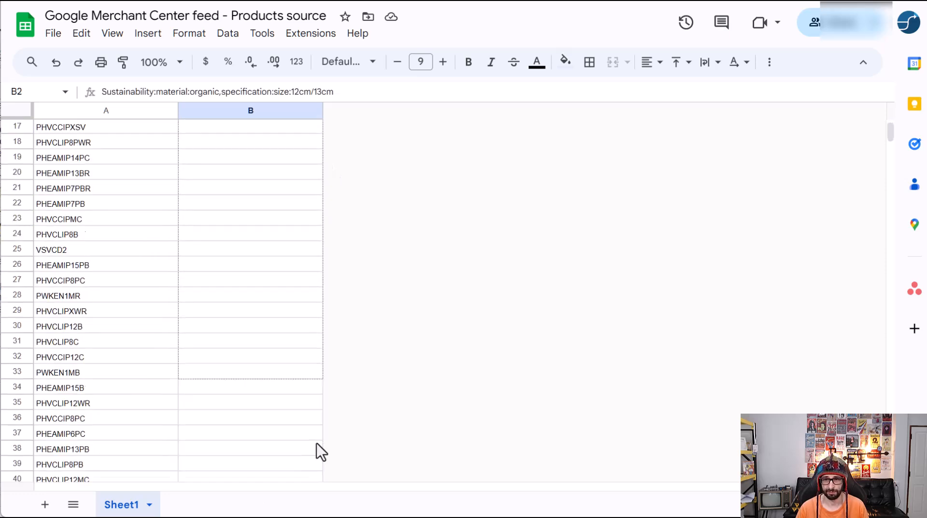
pyautogui.scroll(-3)
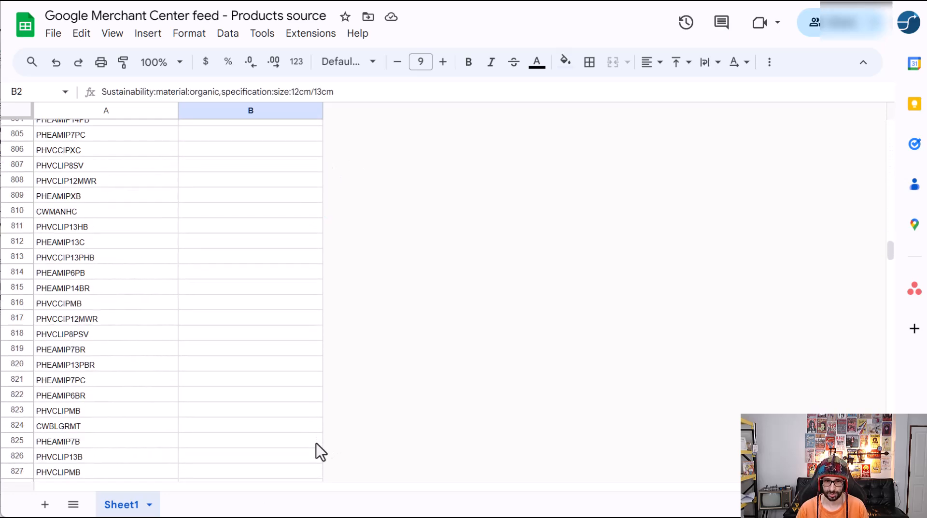
pyautogui.scroll(-3)
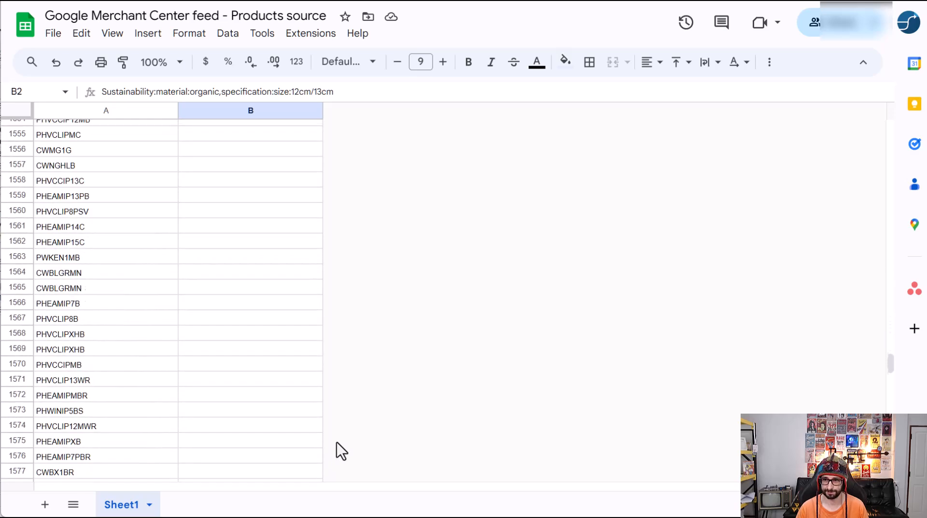
pyautogui.scroll(-3)
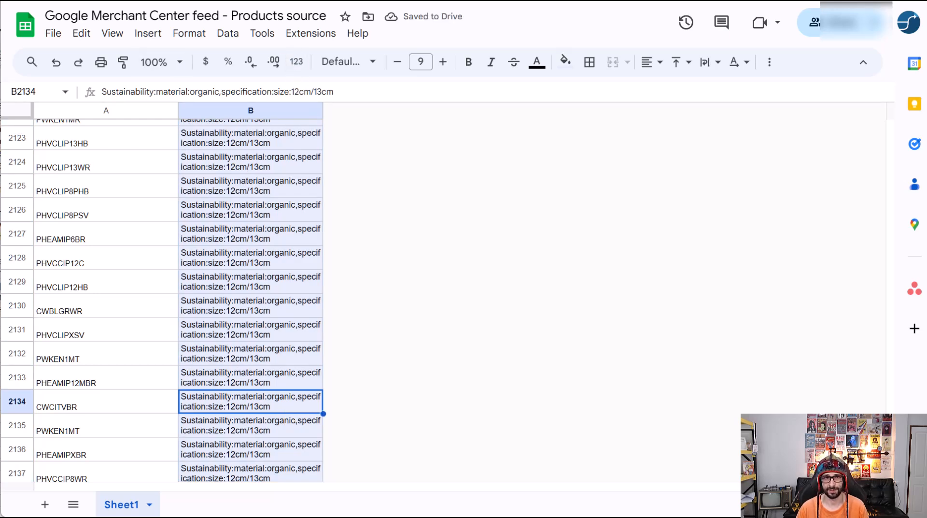
pyautogui.click(250, 209)
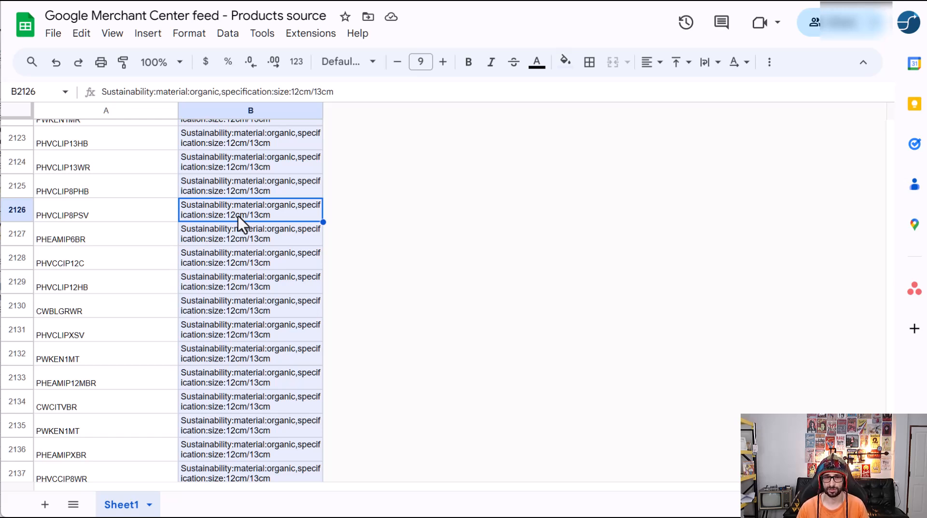
pyautogui.moveTo(219, 222)
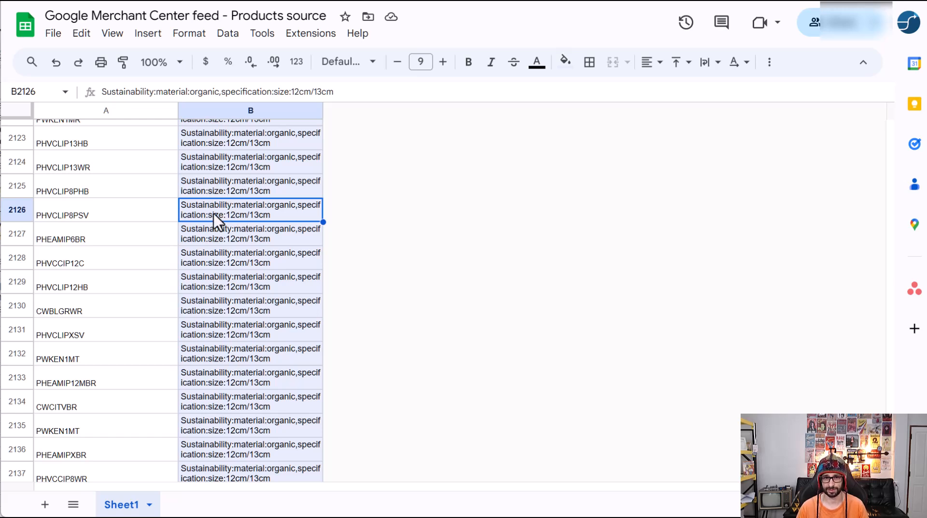